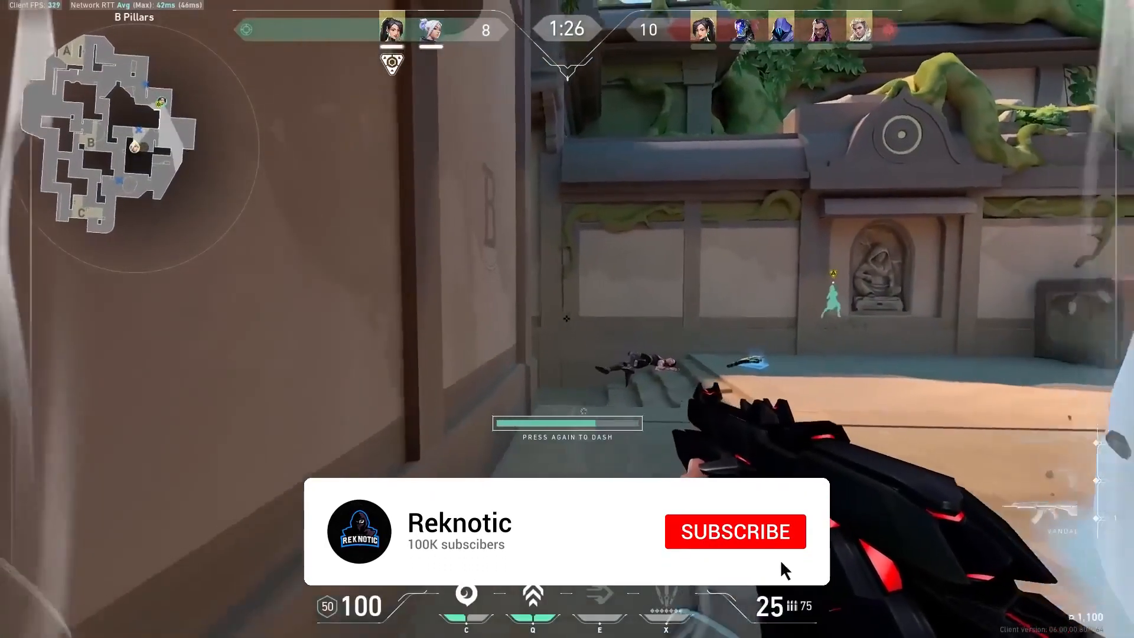
Leave the VALORANT match and return to the Windows desktop
left_click(733, 532)
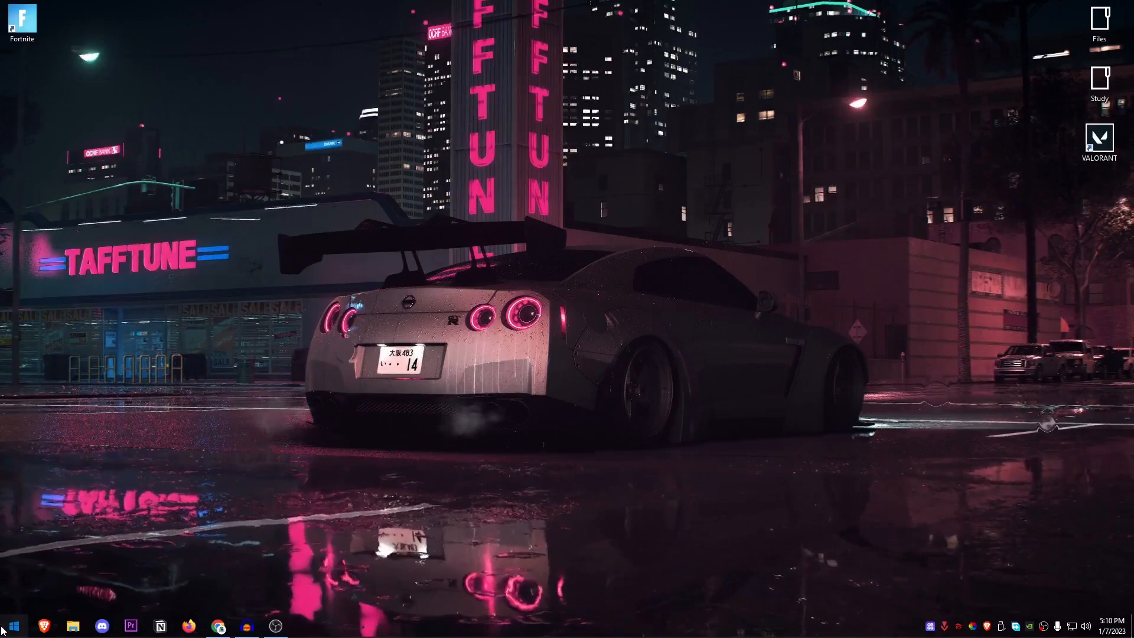
Launch Windows PowerShell as administrator from the Start menu
left_click(12, 626)
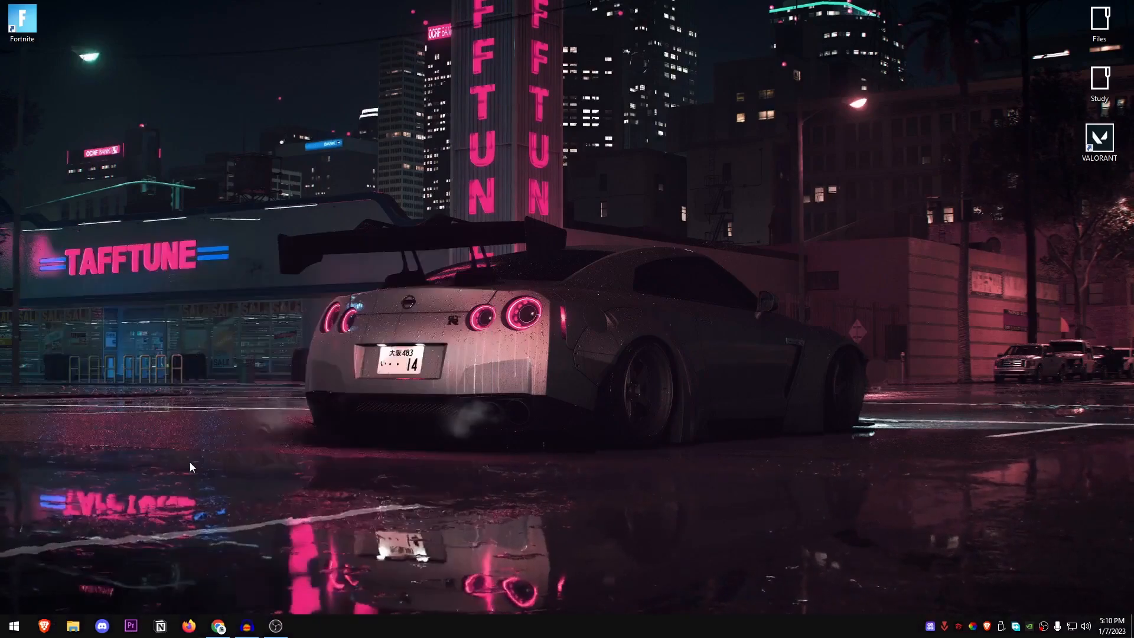
left_click(304, 626)
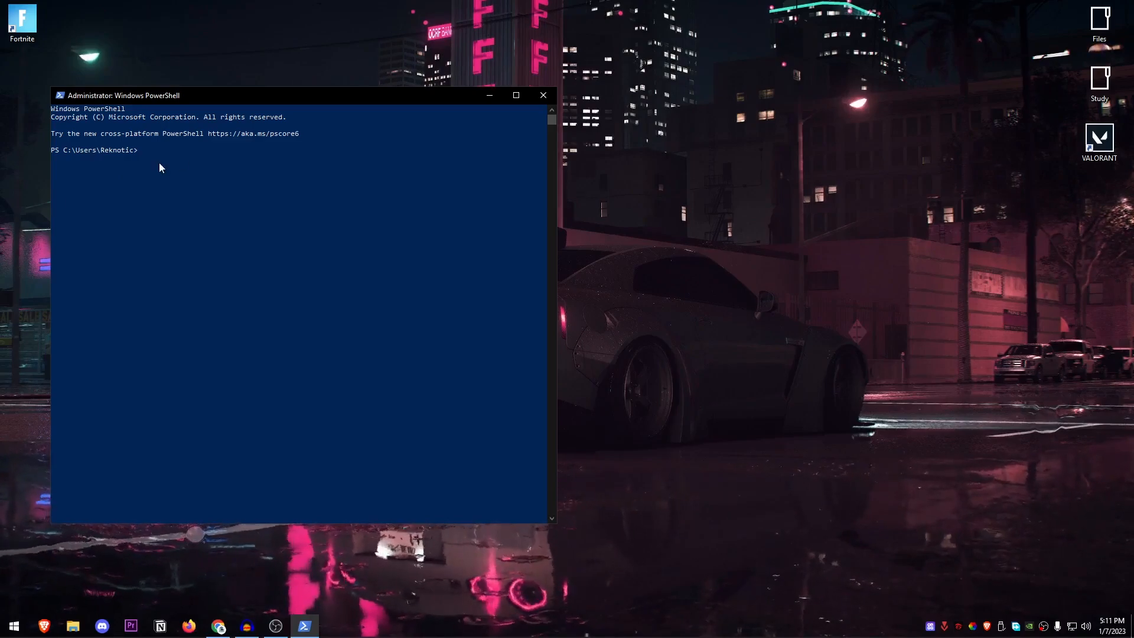
type("iwr -useb https://christitus.com/win | iex")
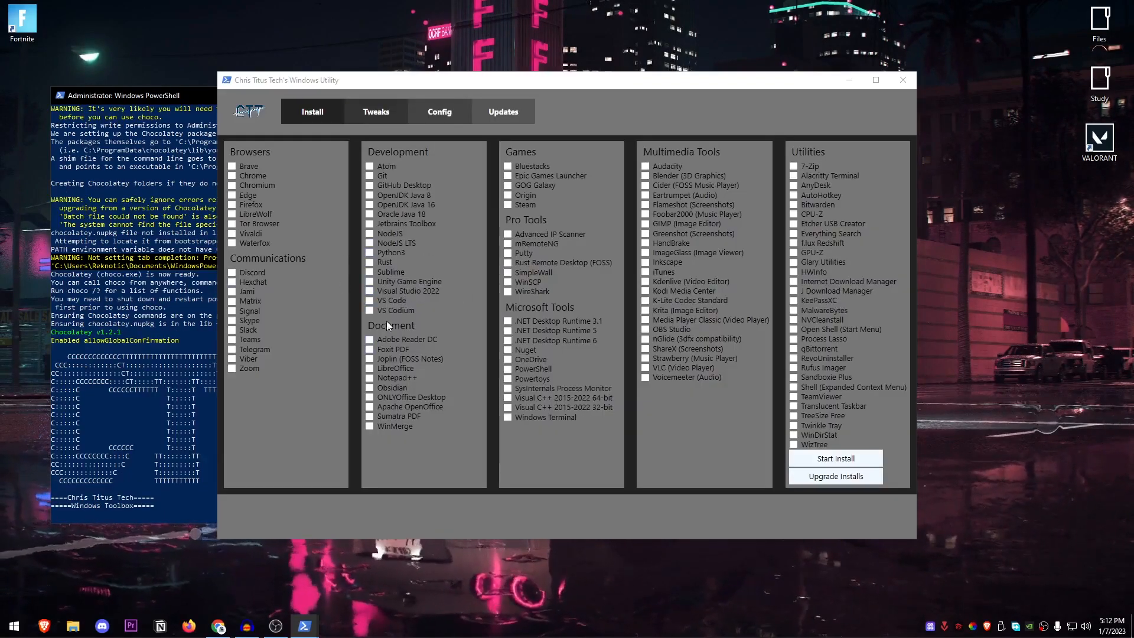
mouse_move(324, 231)
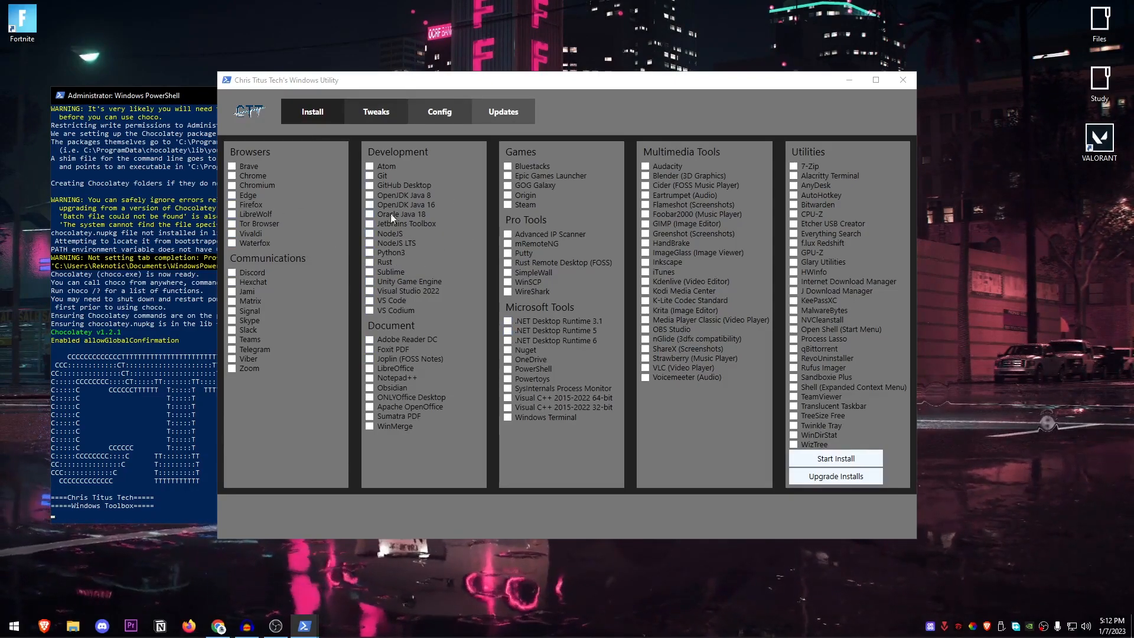
Switch the utility to its Tweaks section
left_click(376, 111)
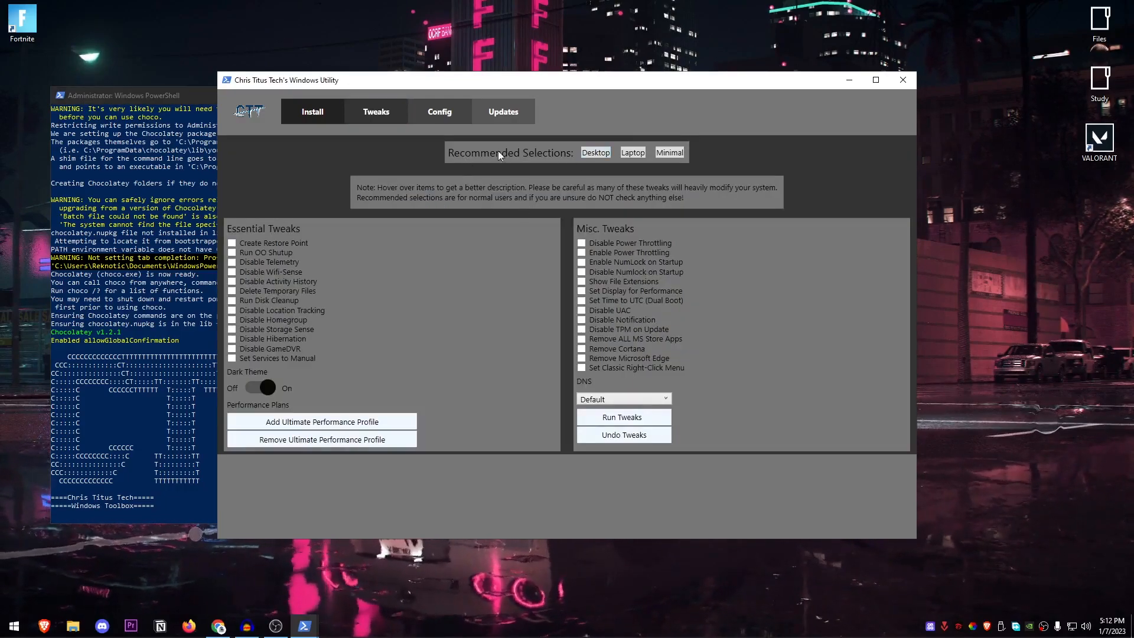
Apply the recommended Desktop tweak preset, ending with it reselected
left_click(594, 152)
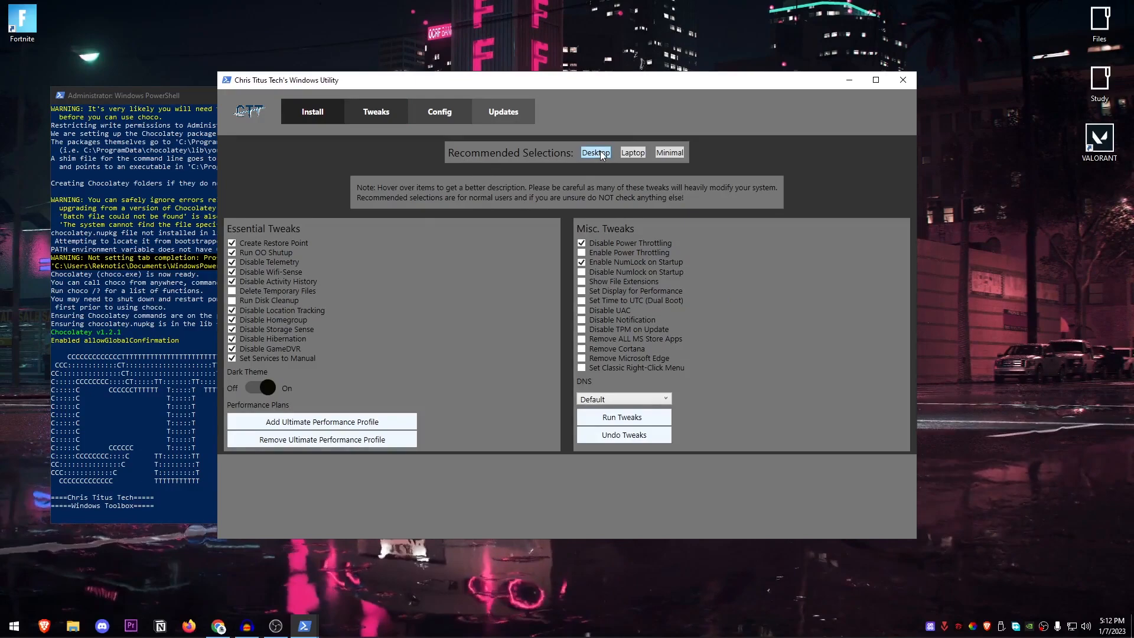
mouse_move(603, 309)
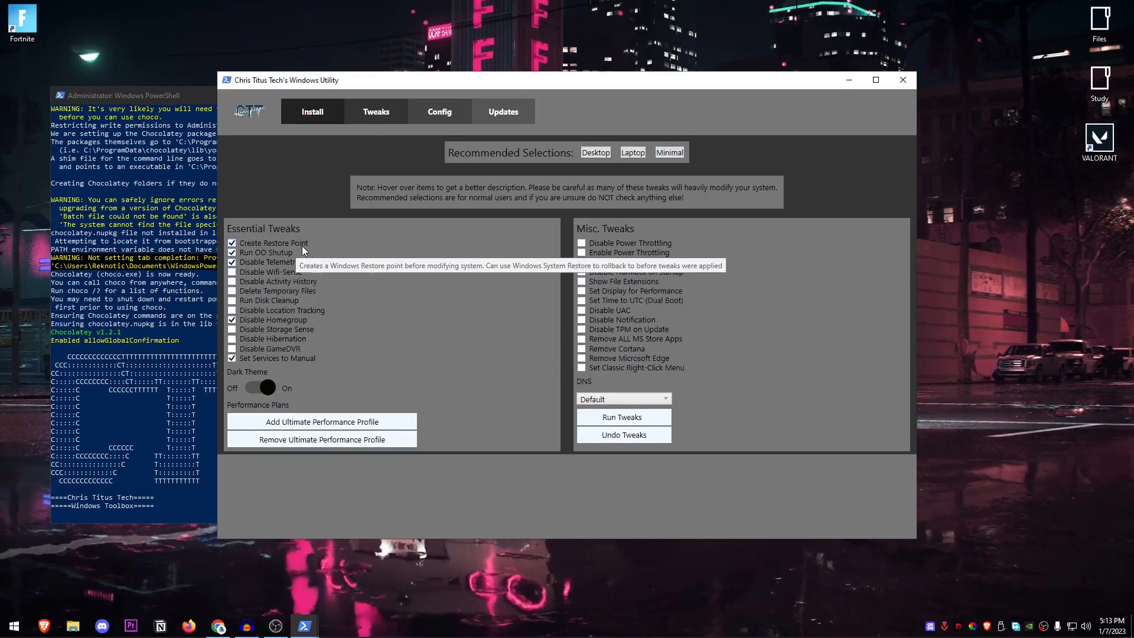
mouse_move(324, 303)
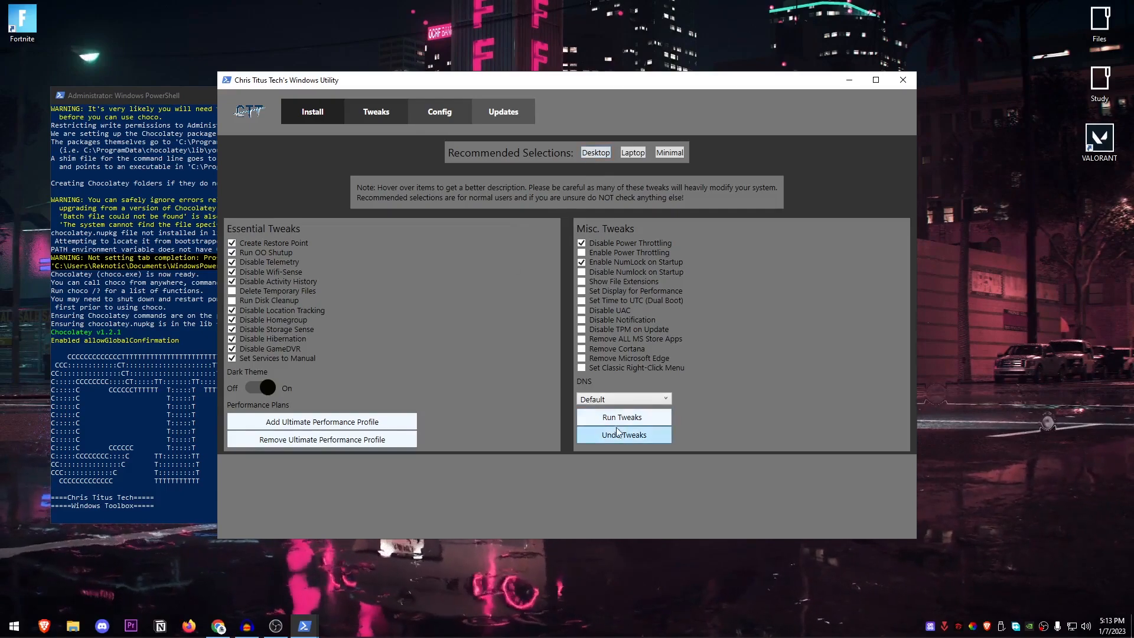
left_click(630, 152)
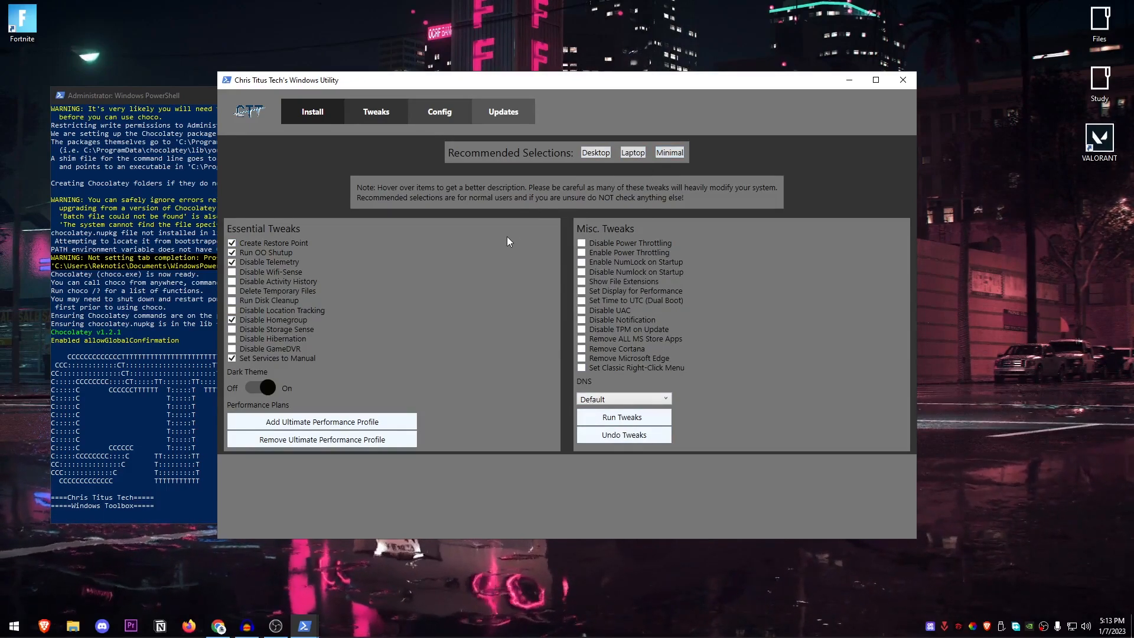
mouse_move(521, 210)
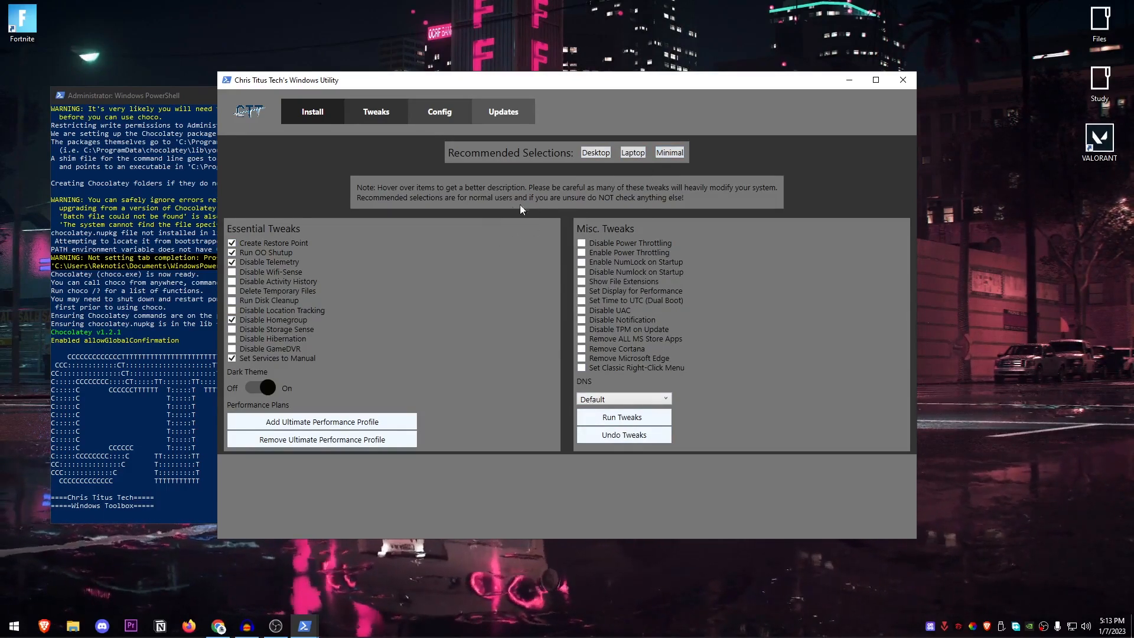
left_click(594, 152)
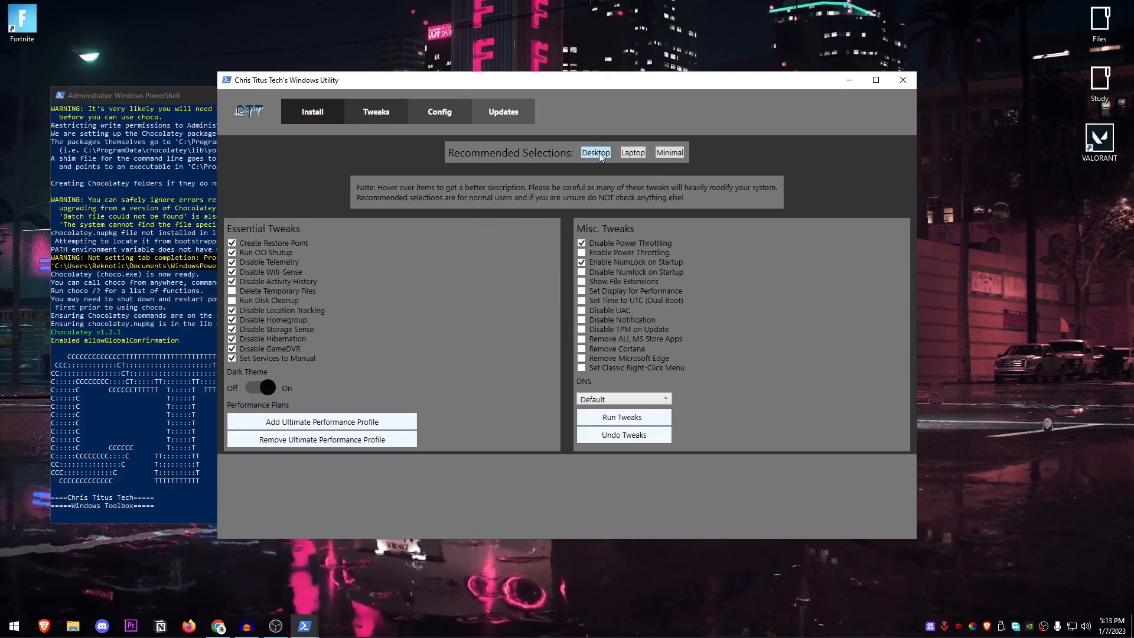
mouse_move(266, 300)
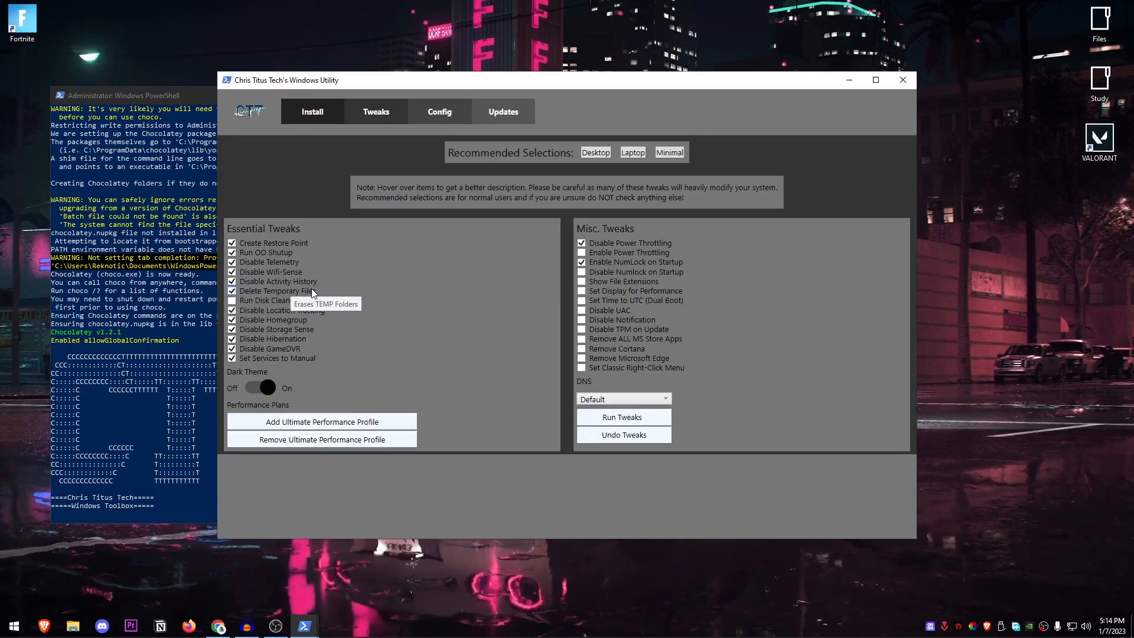
mouse_move(424, 311)
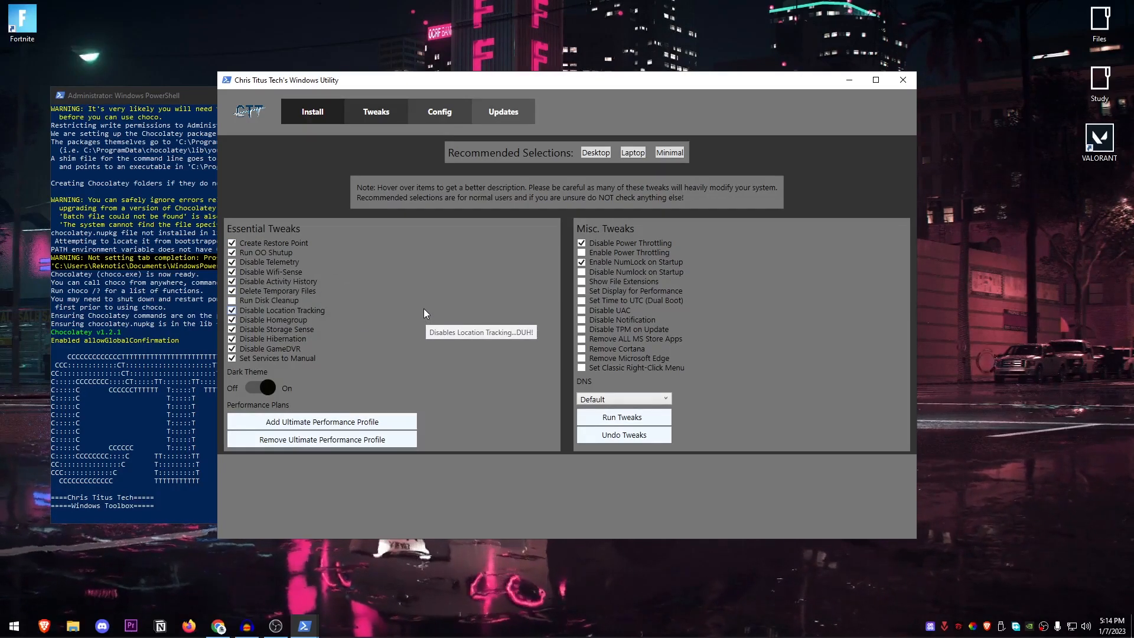
mouse_move(269, 300)
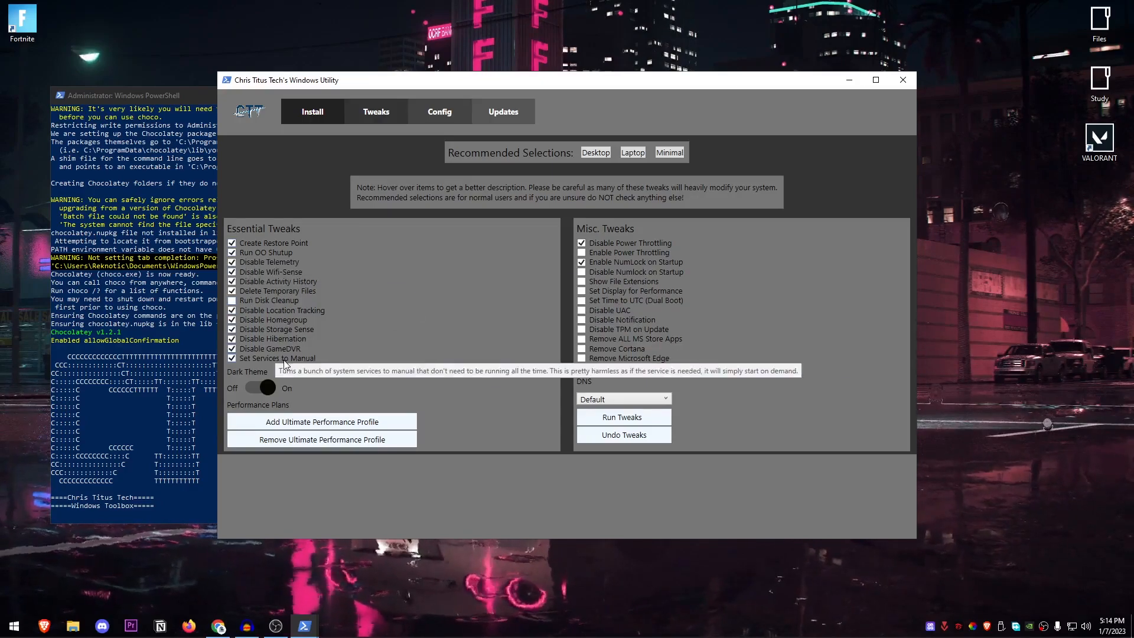
mouse_move(340, 317)
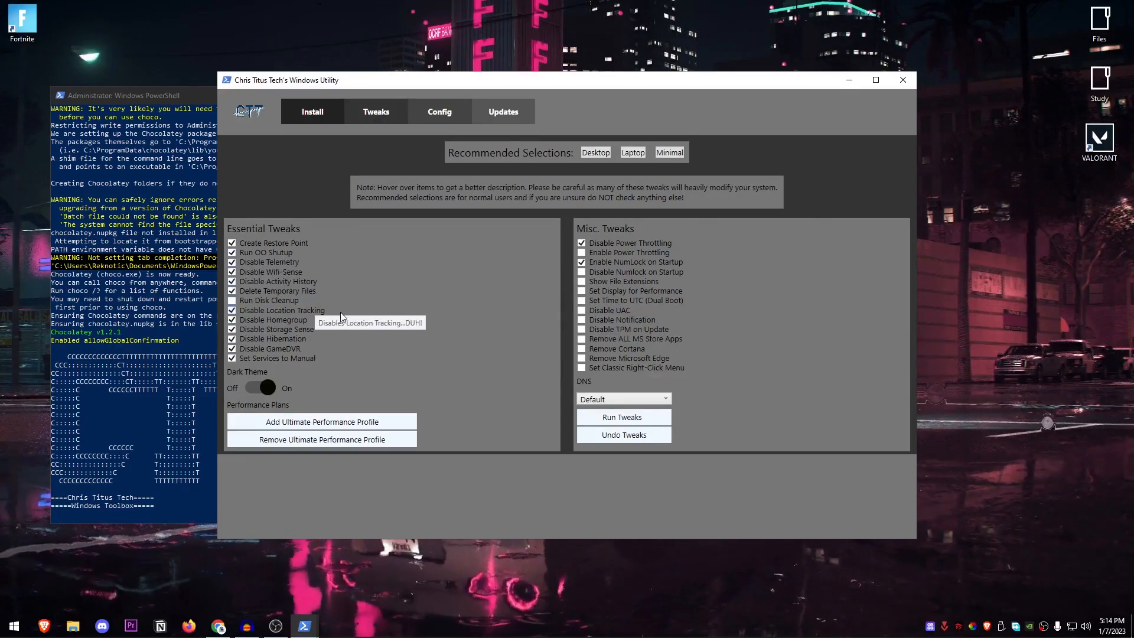
mouse_move(671, 263)
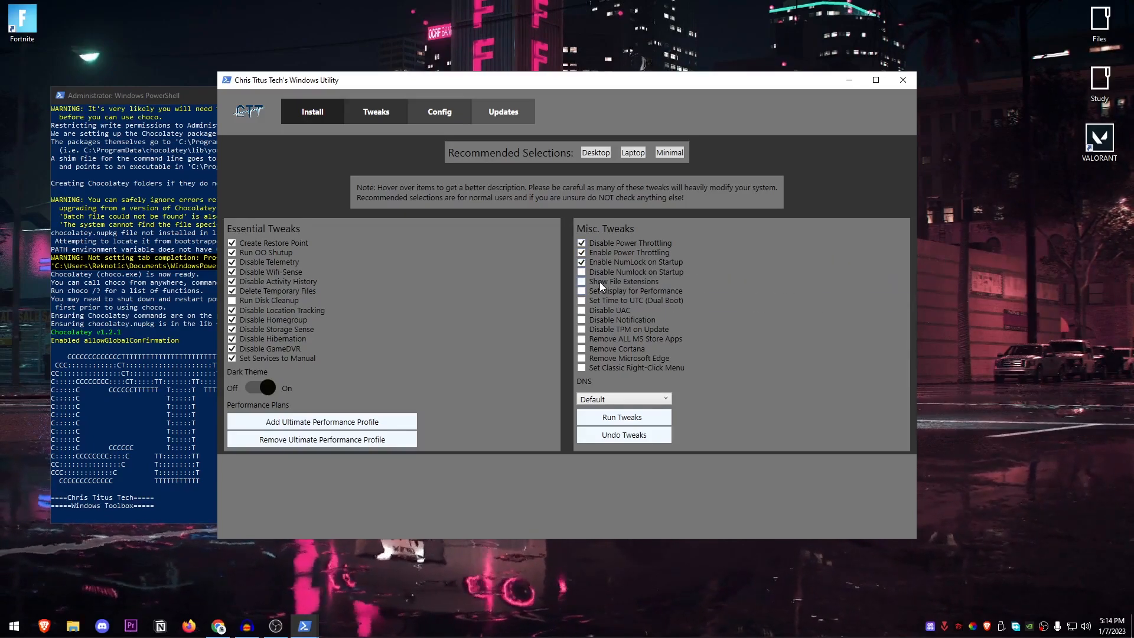
Check the Show File Extensions and Disable Notification miscellaneous tweaks
left_click(582, 281)
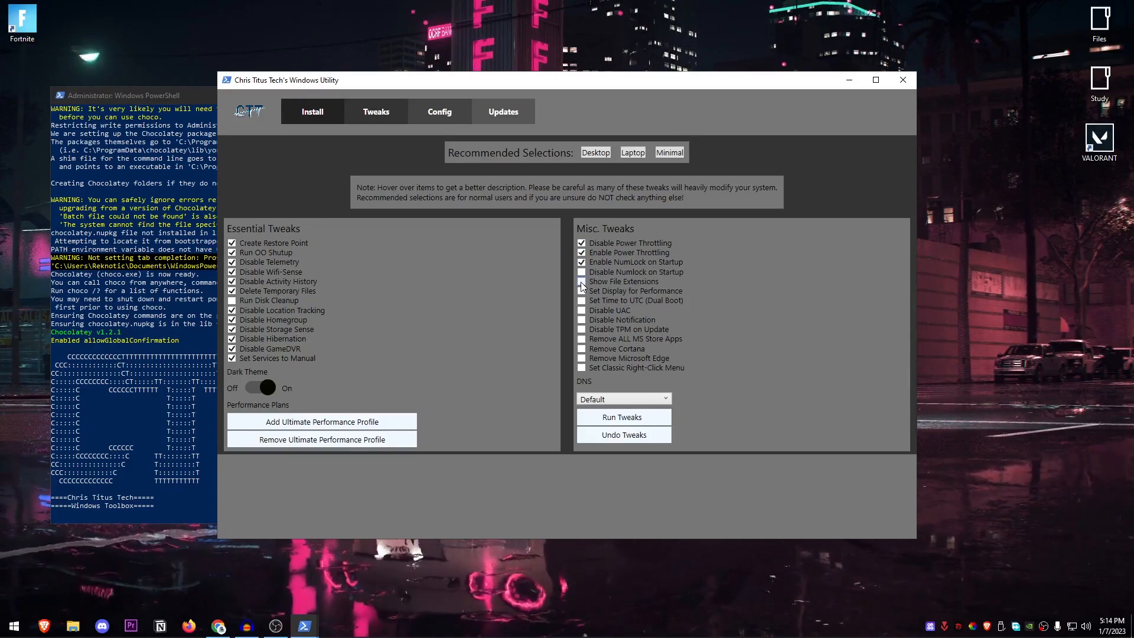
left_click(582, 281)
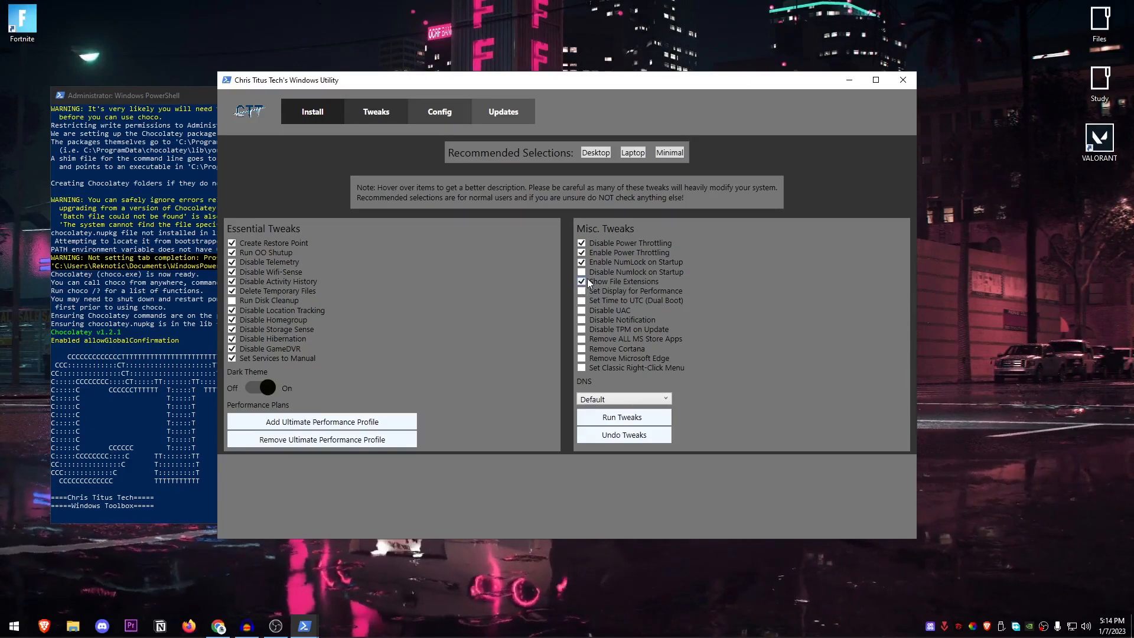
mouse_move(582, 309)
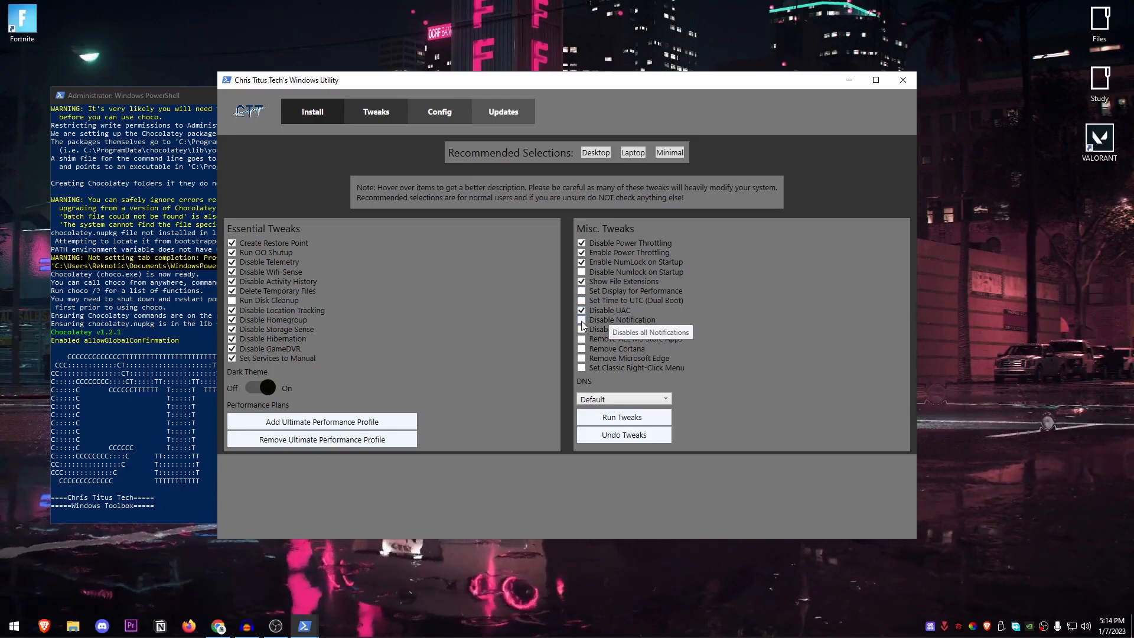
left_click(581, 320)
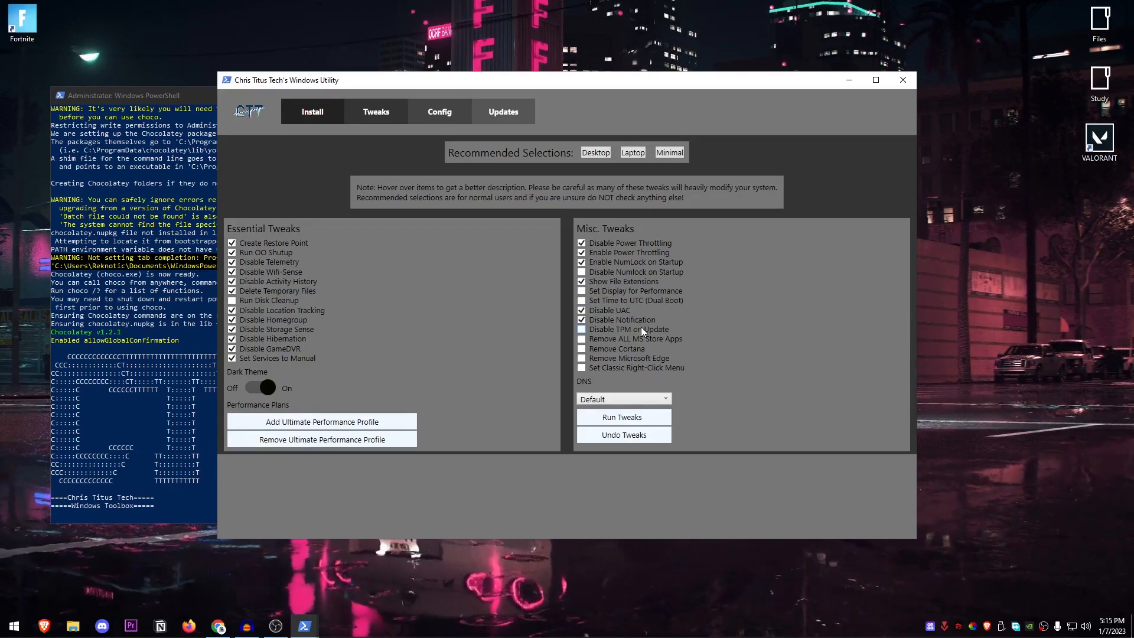
mouse_move(625, 339)
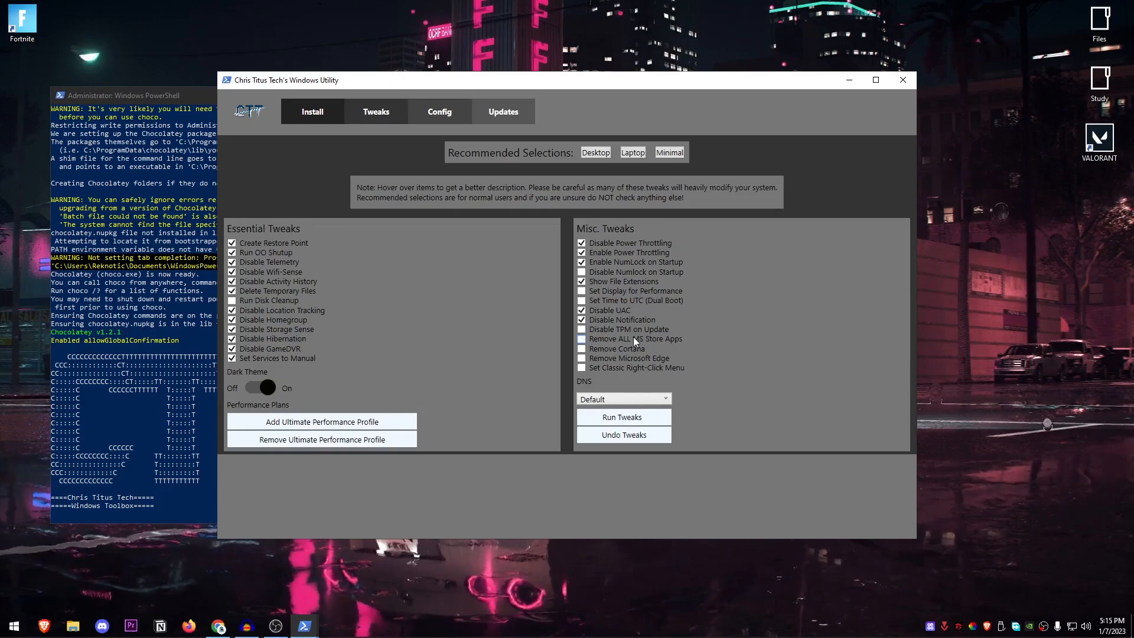
mouse_move(633, 339)
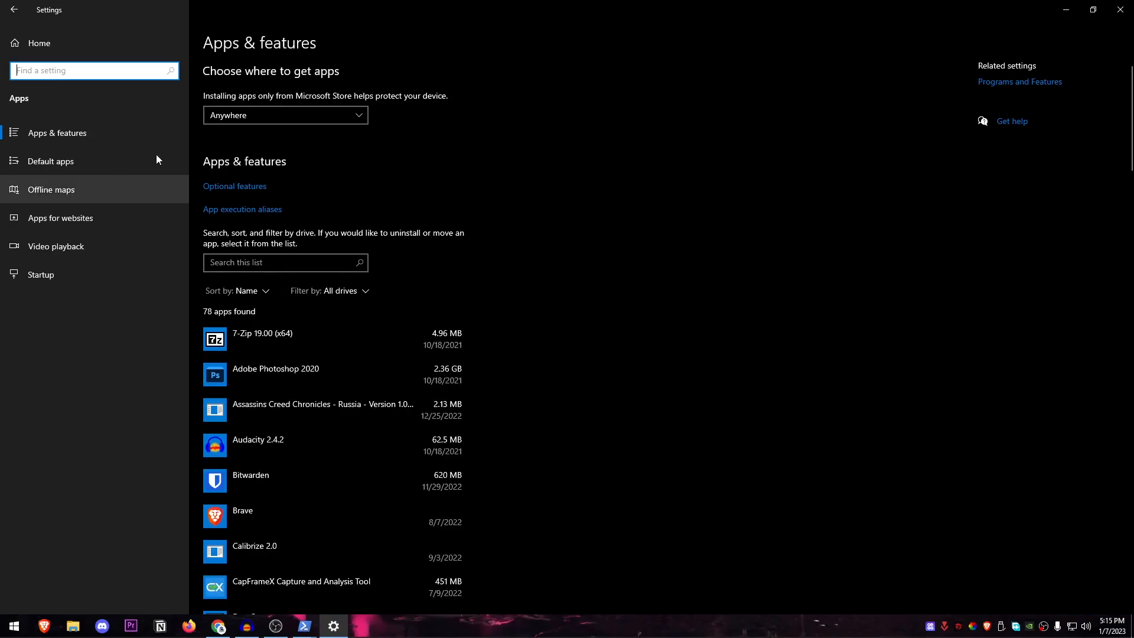
scroll("down", 3)
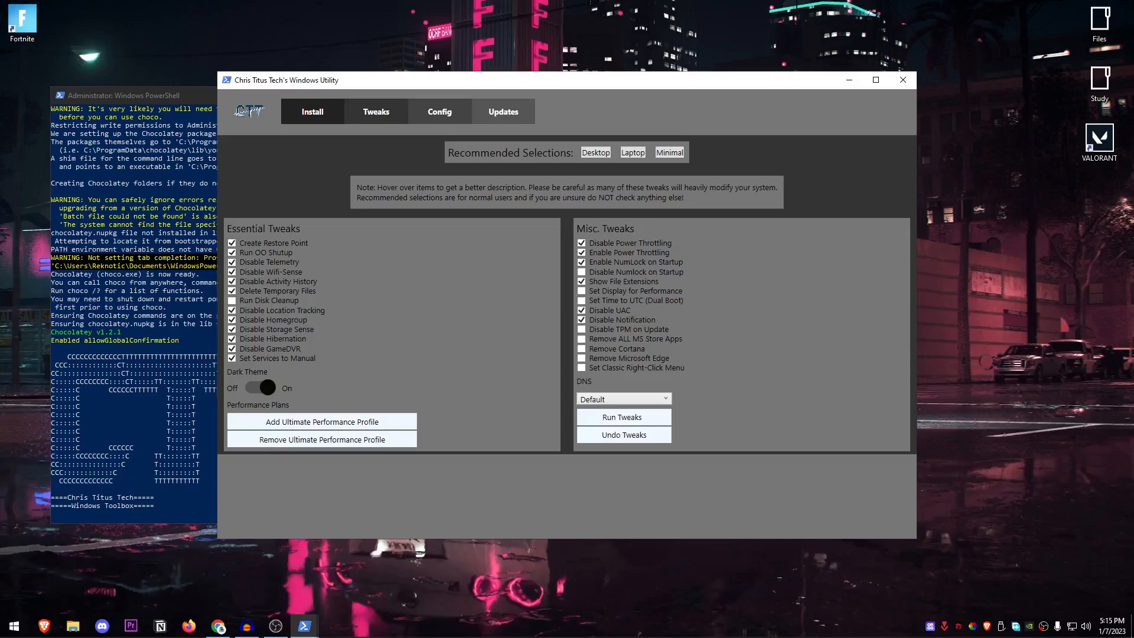
mouse_move(805, 437)
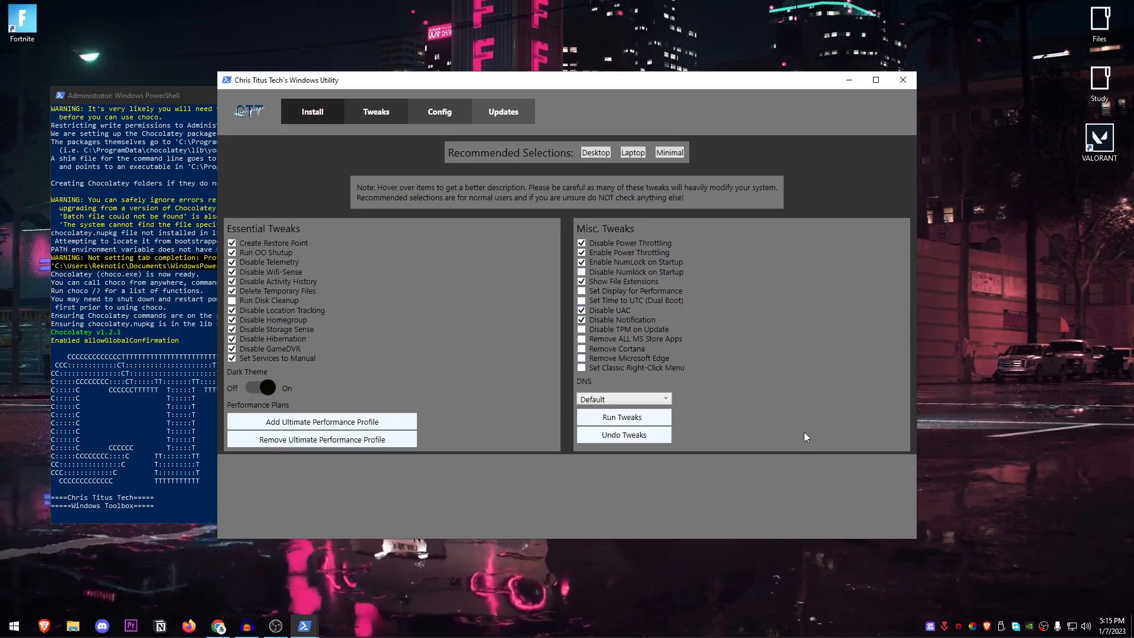
mouse_move(761, 395)
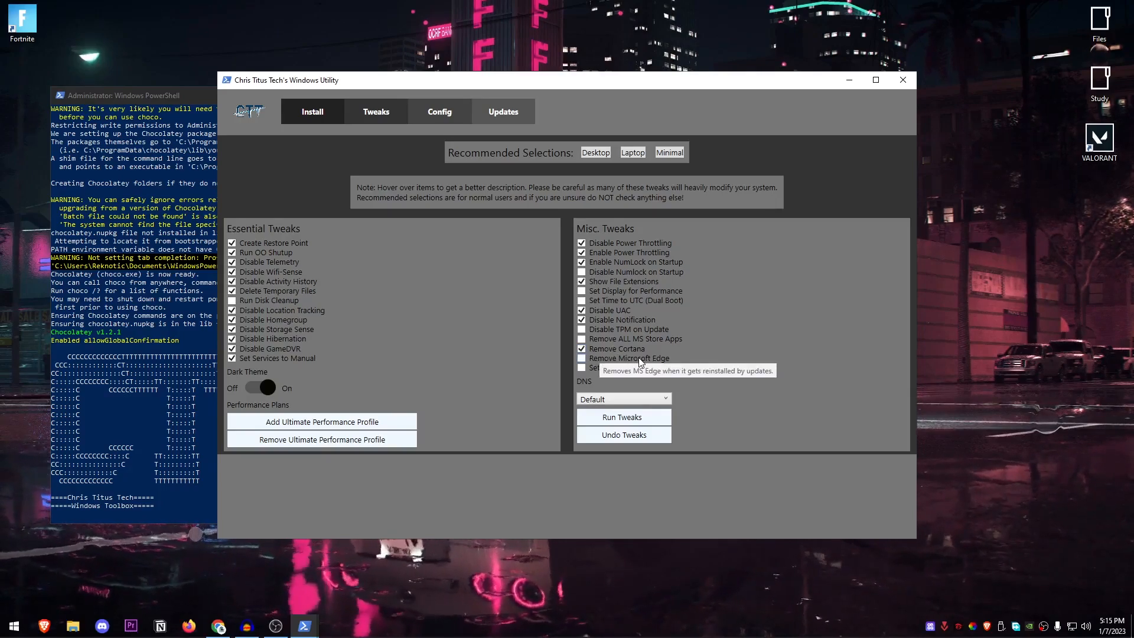
left_click(582, 358)
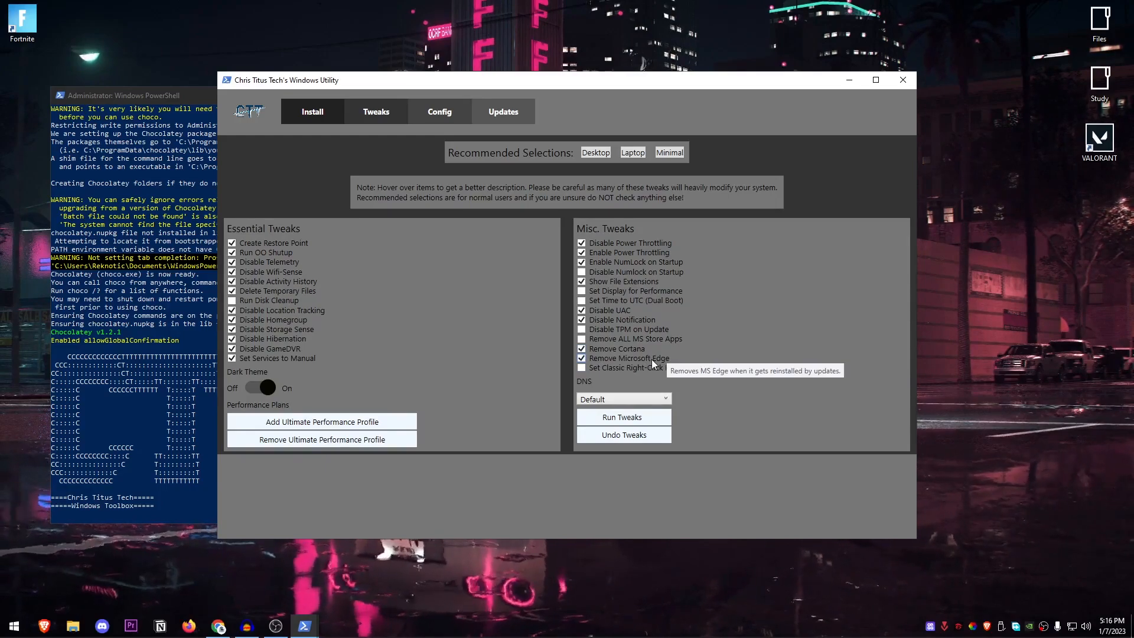
mouse_move(666, 367)
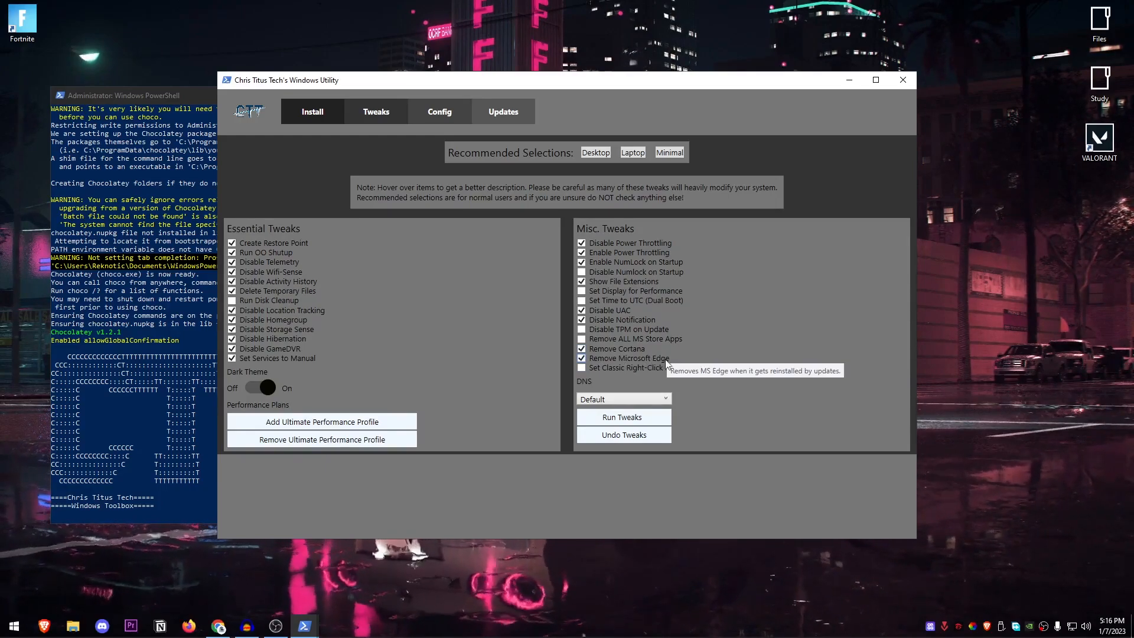
mouse_move(637, 372)
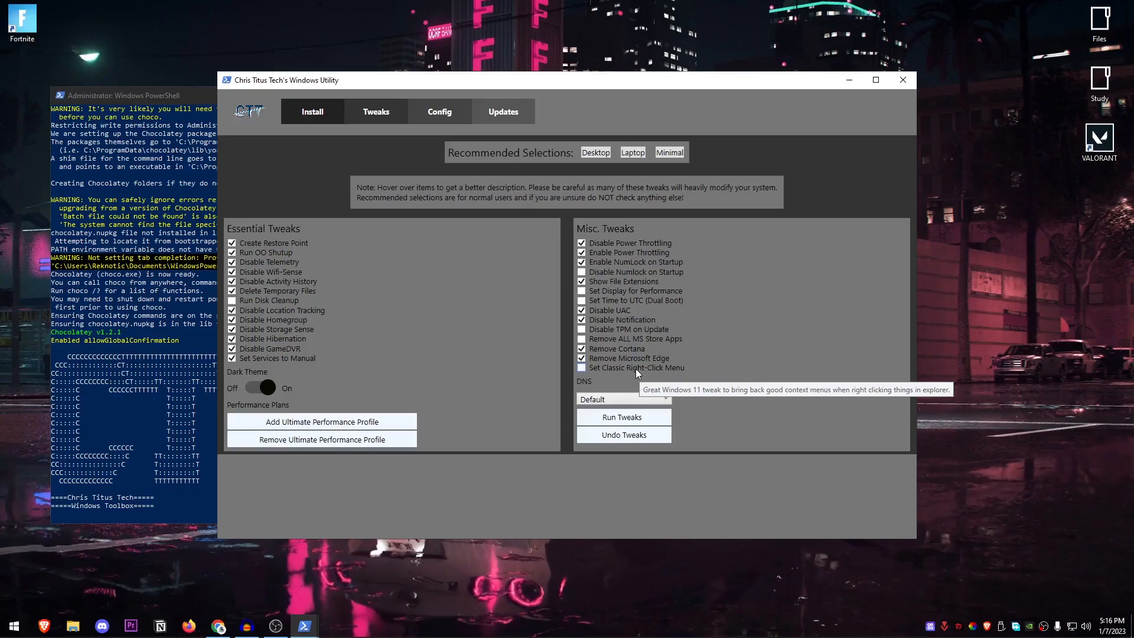
mouse_move(664, 371)
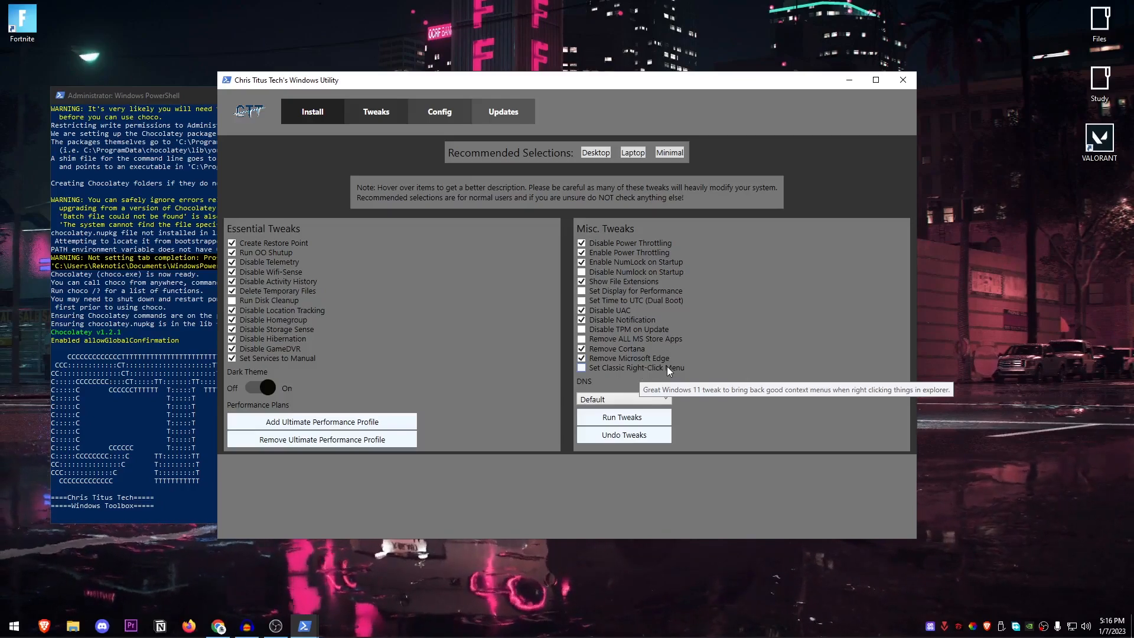
mouse_move(619, 375)
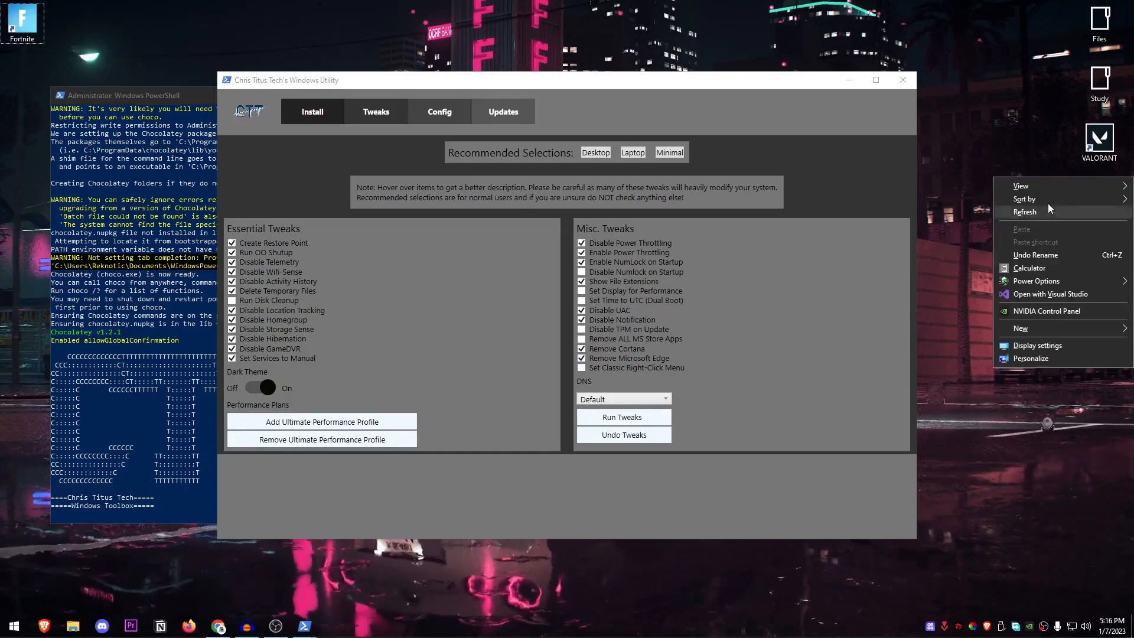
left_click(623, 398)
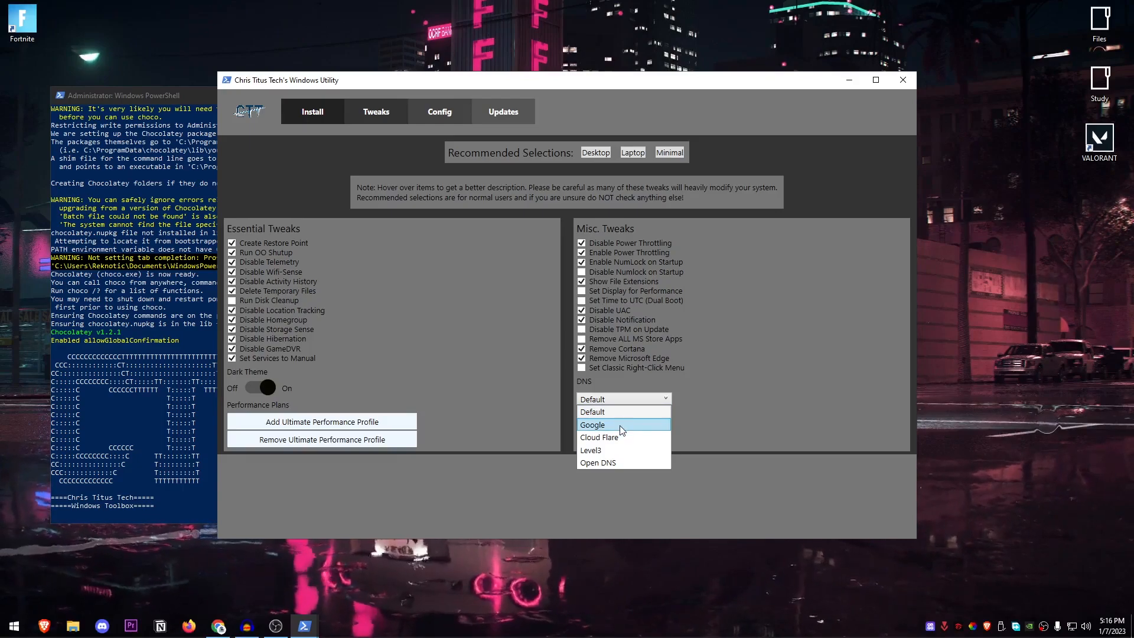
mouse_move(620, 411)
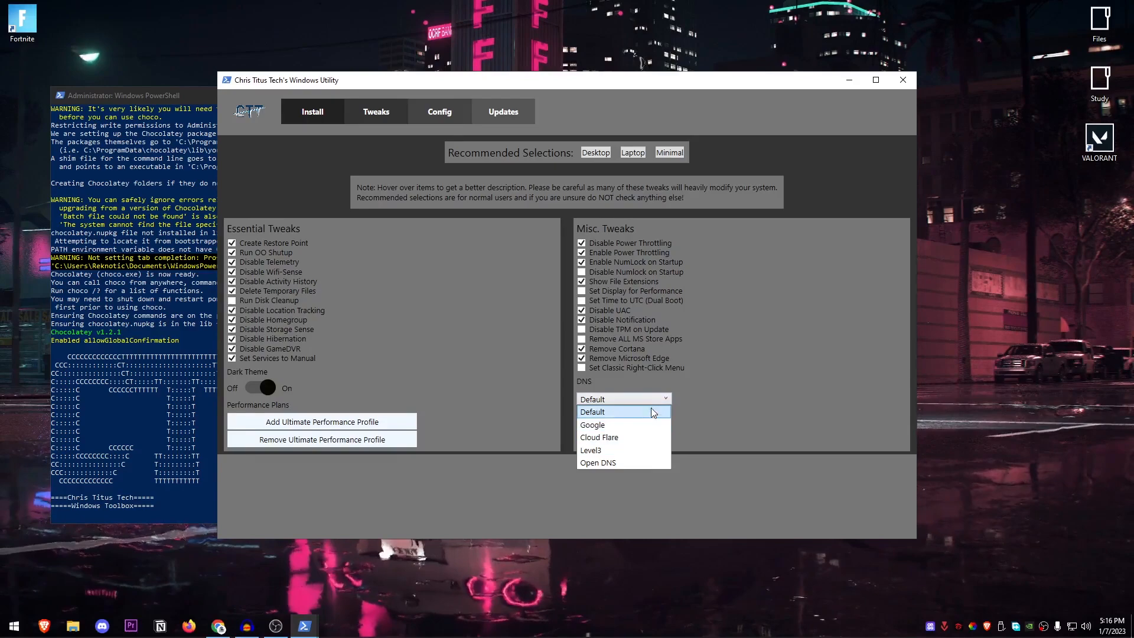
mouse_move(606, 427)
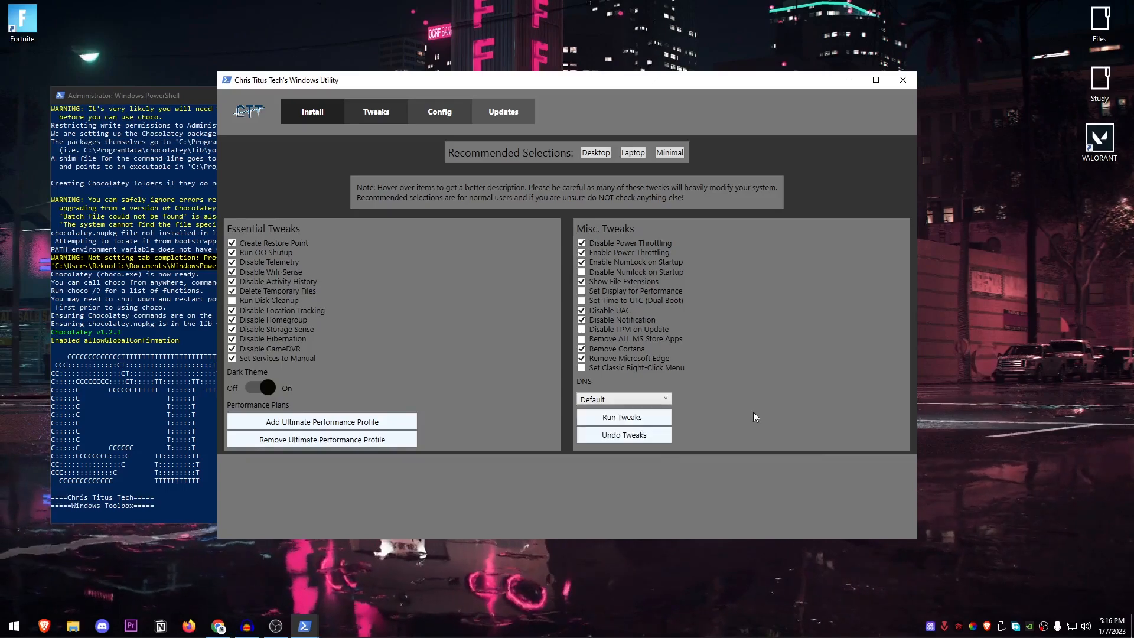
Ping 8.8.8.8 in an administrator Command Prompt and highlight its round-trip times
left_click(12, 625)
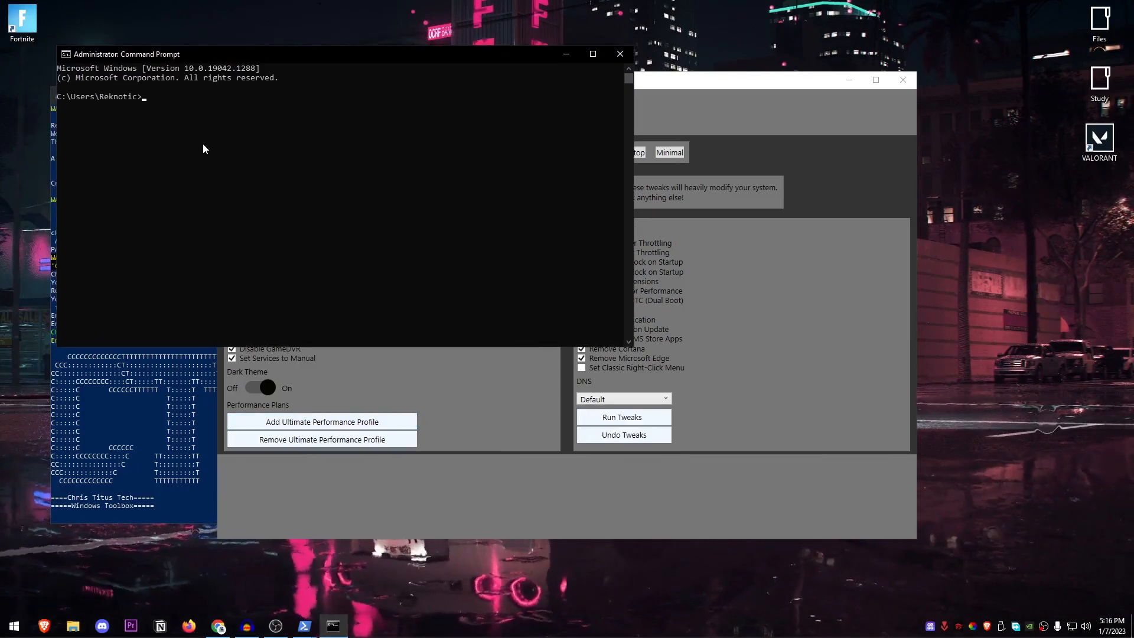
type("pin")
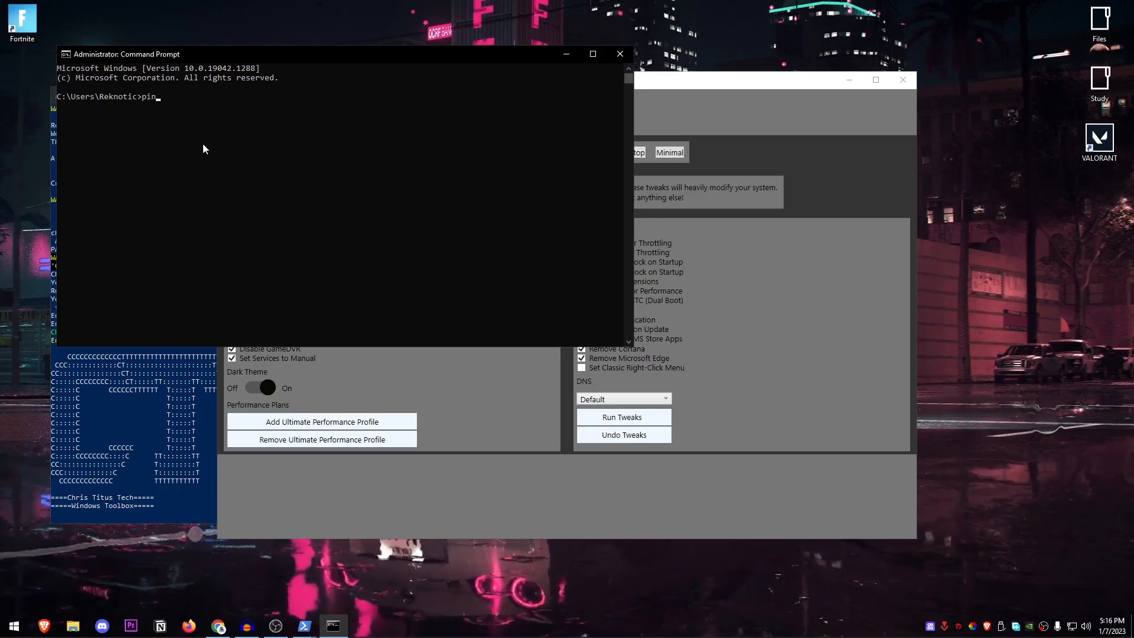
type("g 8.8.8.8")
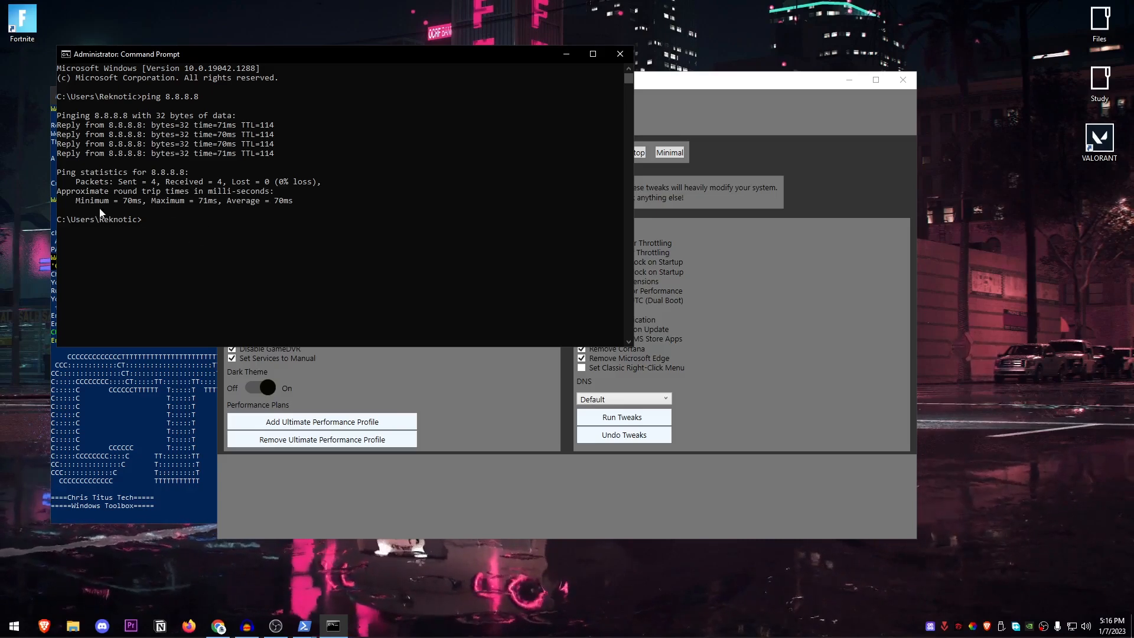
double_click(132, 201)
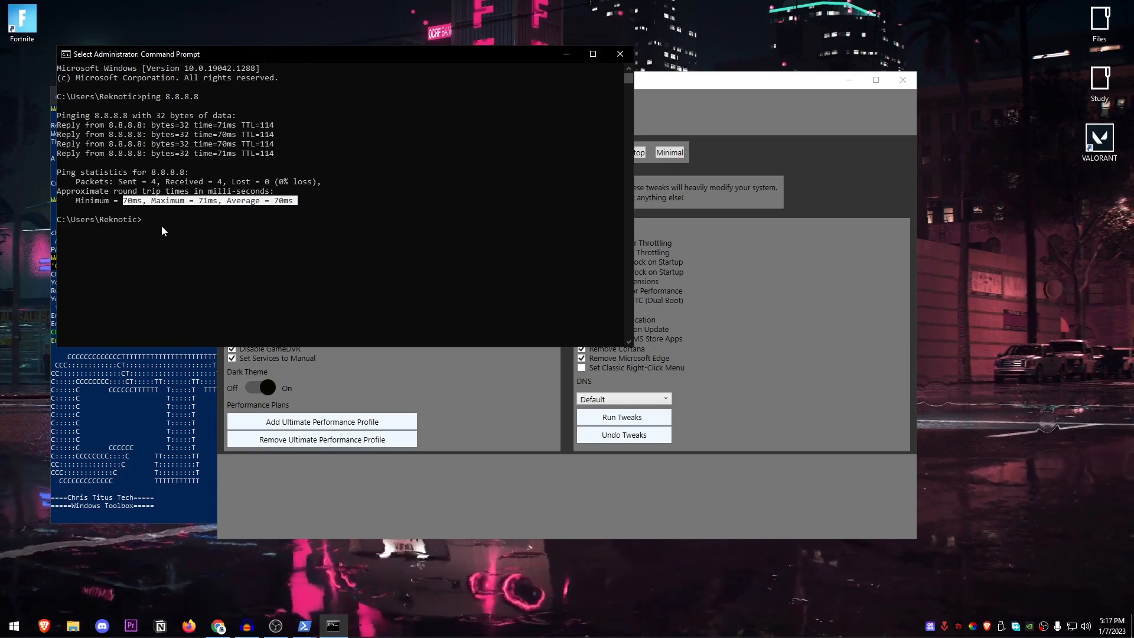
Ping 1.1.1.1 to compare its round-trip times against 8.8.8.8
type("p")
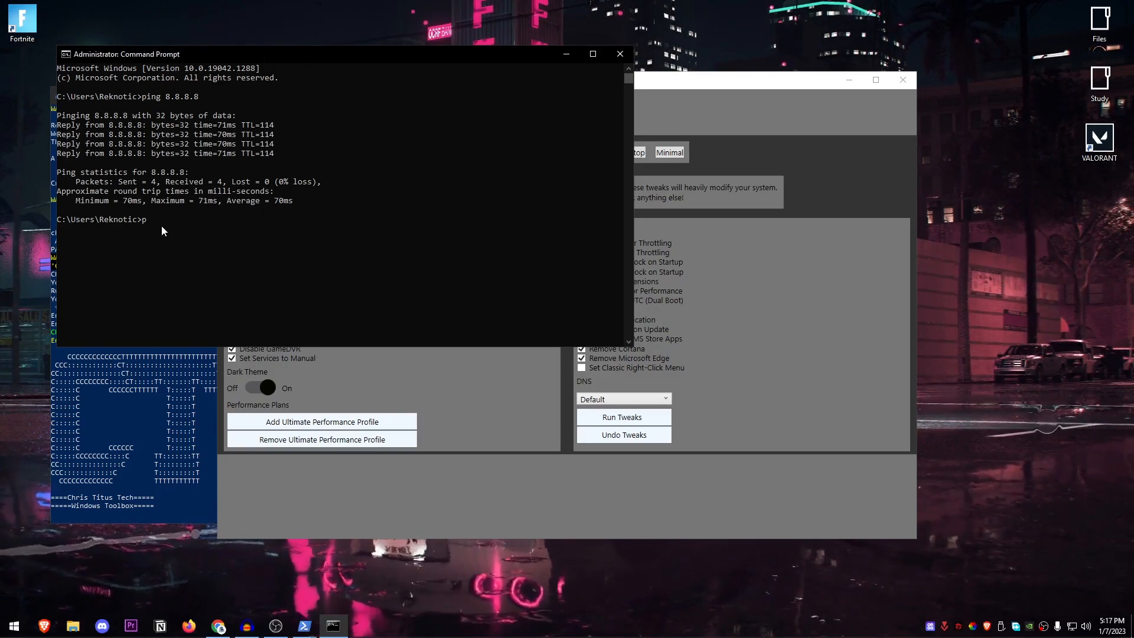
type("ing 1.")
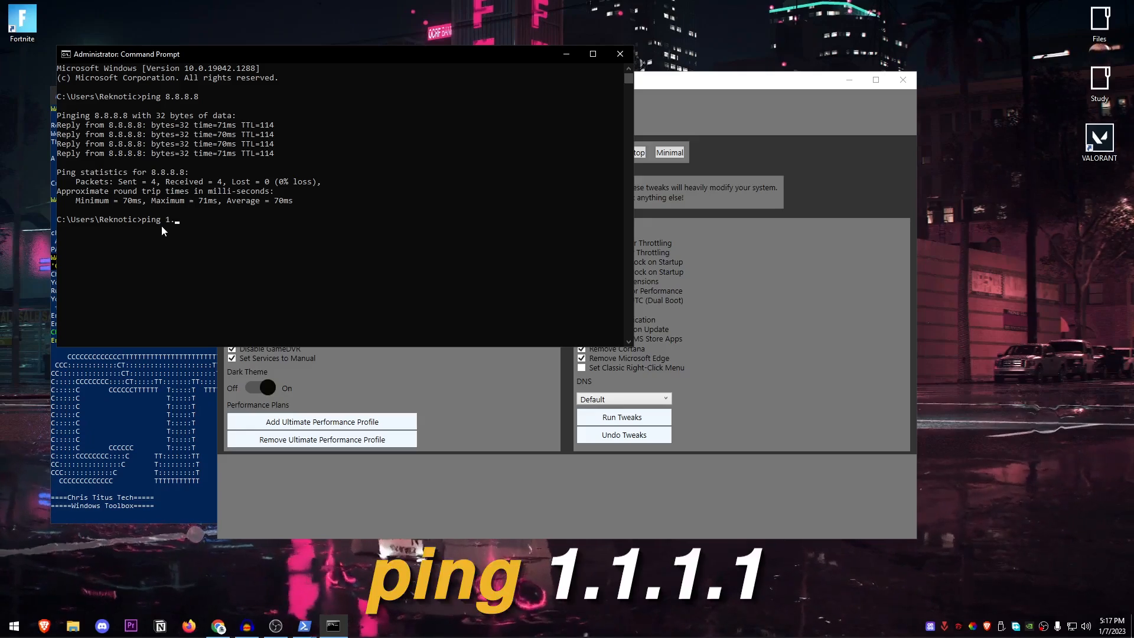
type(".1.1.1")
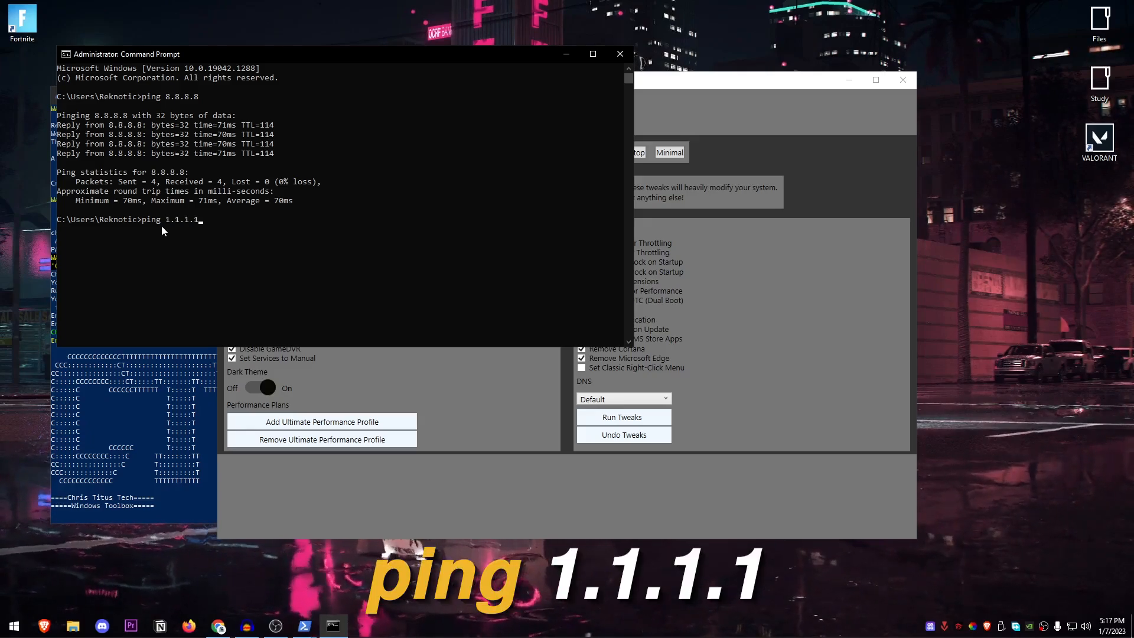
key("enter")
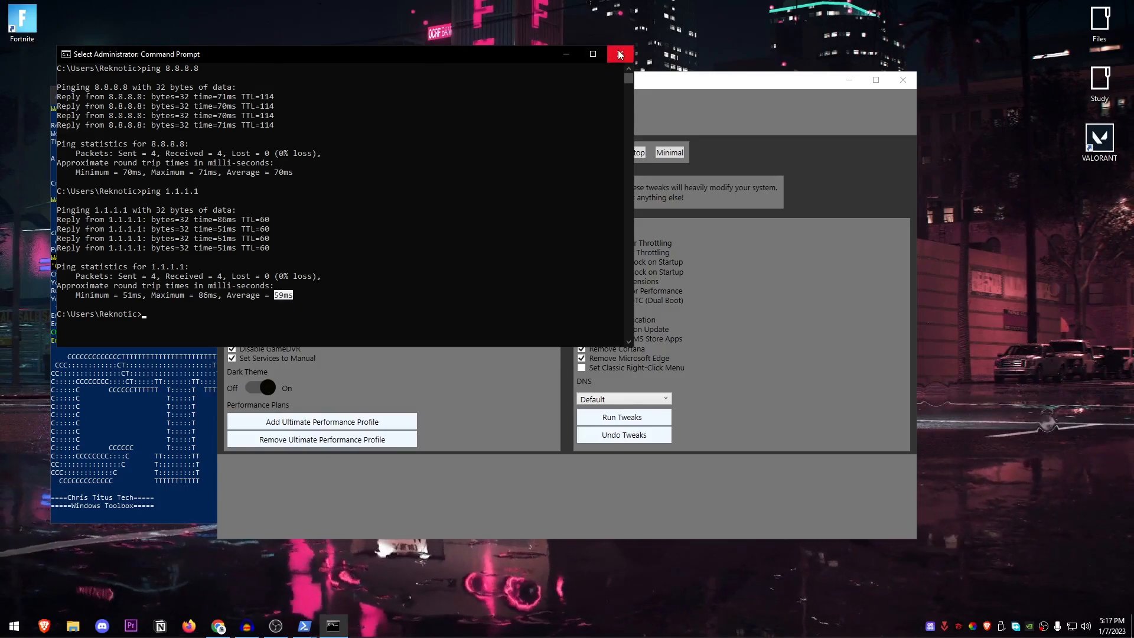
Close Command Prompt and set the utility's DNS choice to Cloud Flare
left_click(617, 398)
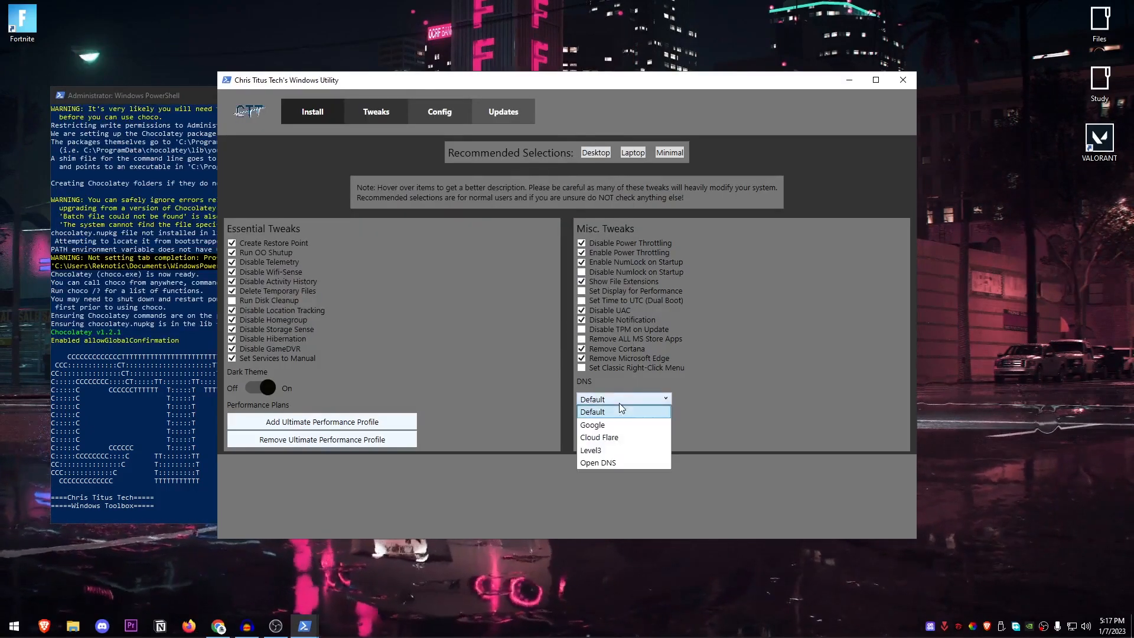
left_click(598, 437)
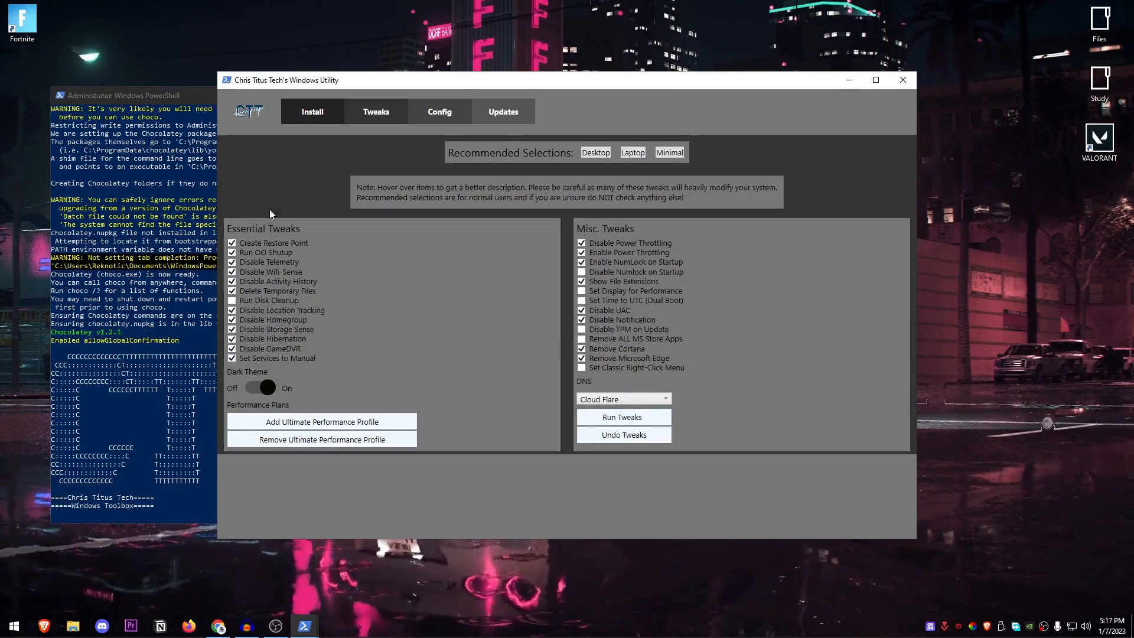
mouse_move(623, 417)
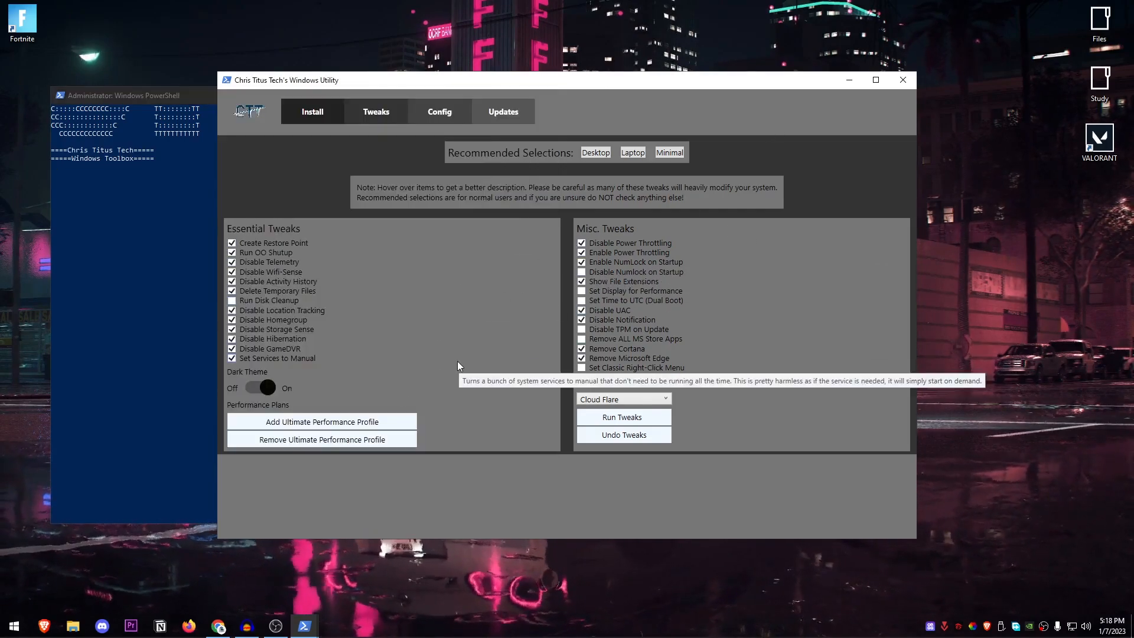
Add the Ultimate Performance power profile, then move to the Config section
left_click(321, 421)
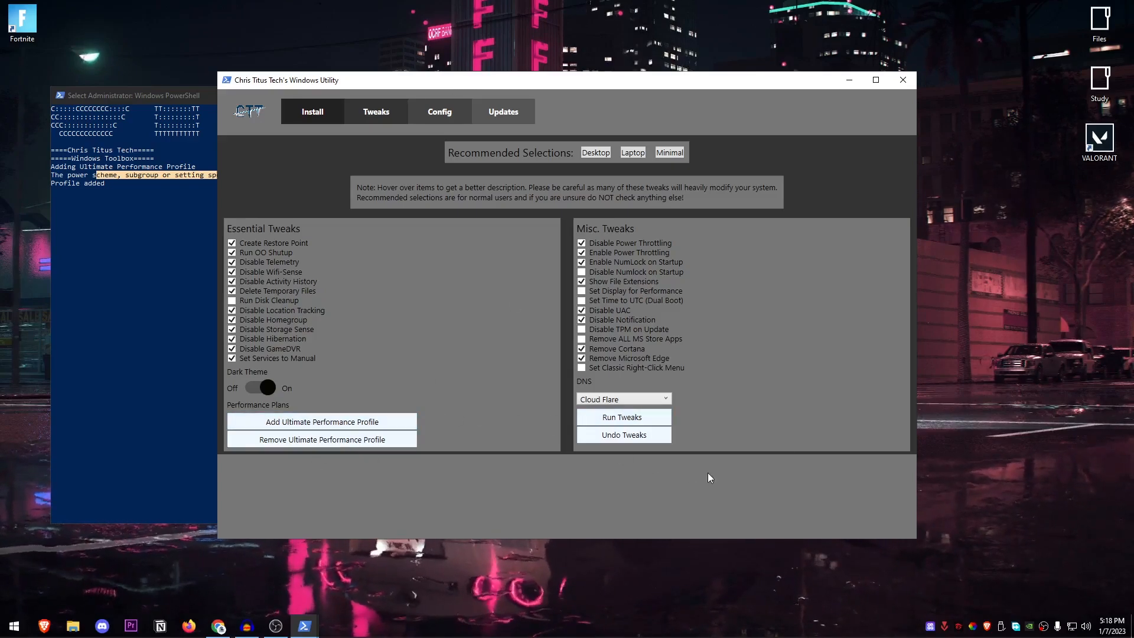
left_click(438, 111)
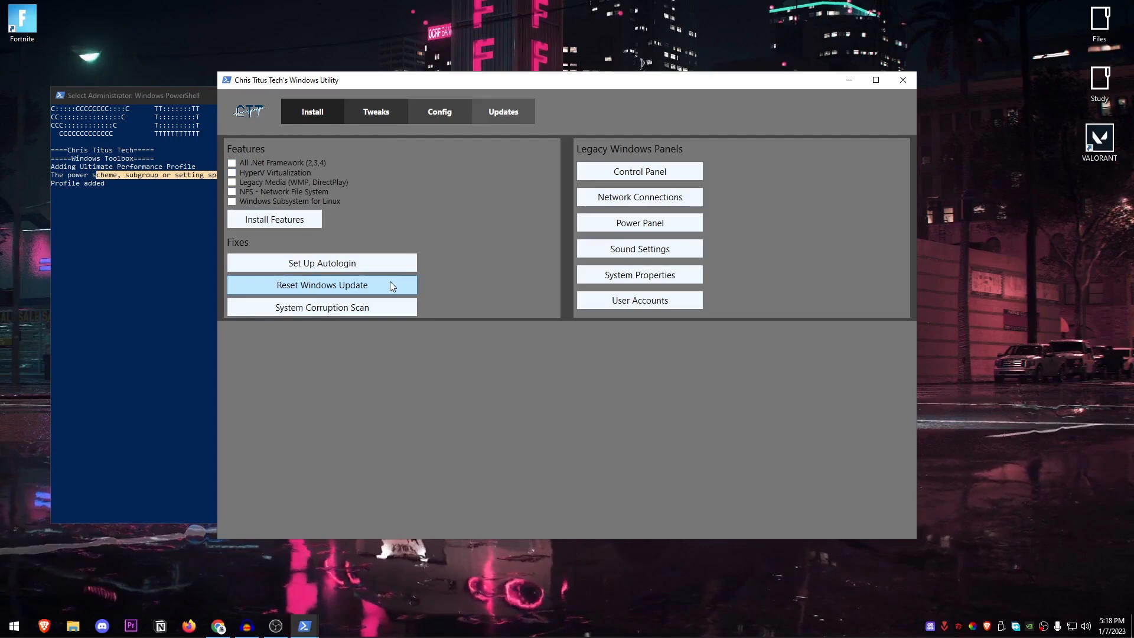
mouse_move(321, 307)
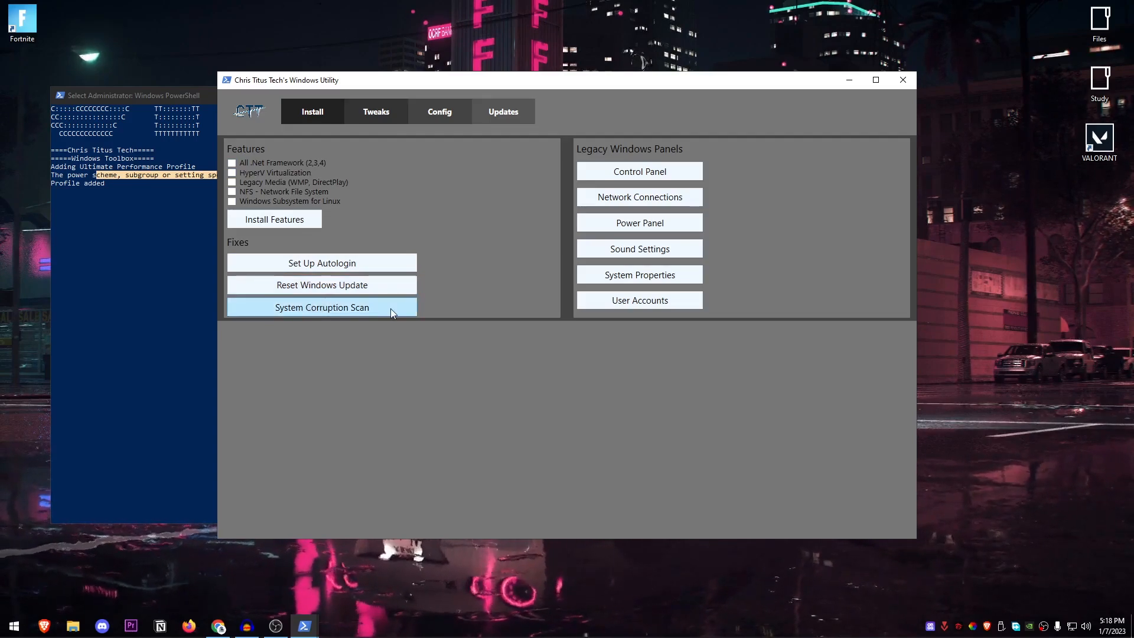
mouse_move(475, 281)
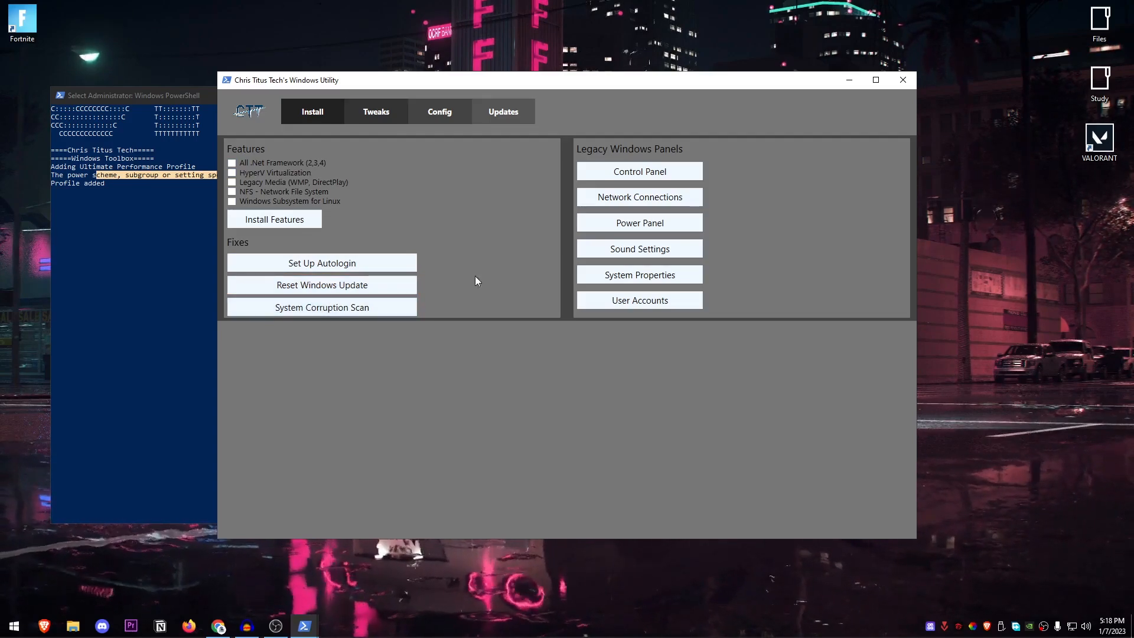
mouse_move(663, 336)
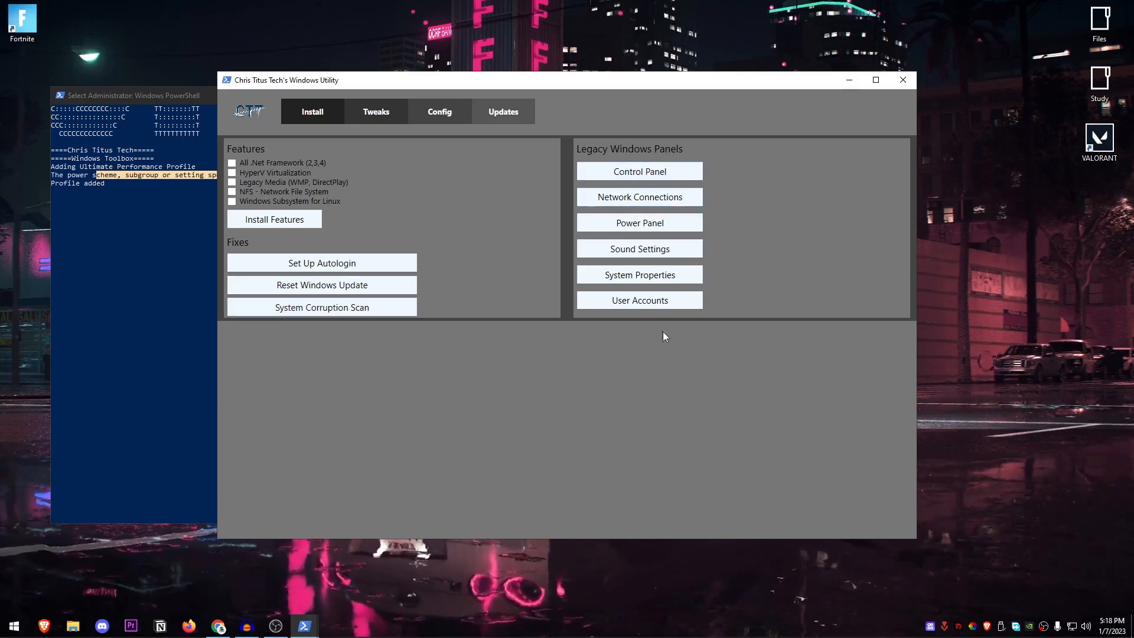
mouse_move(745, 276)
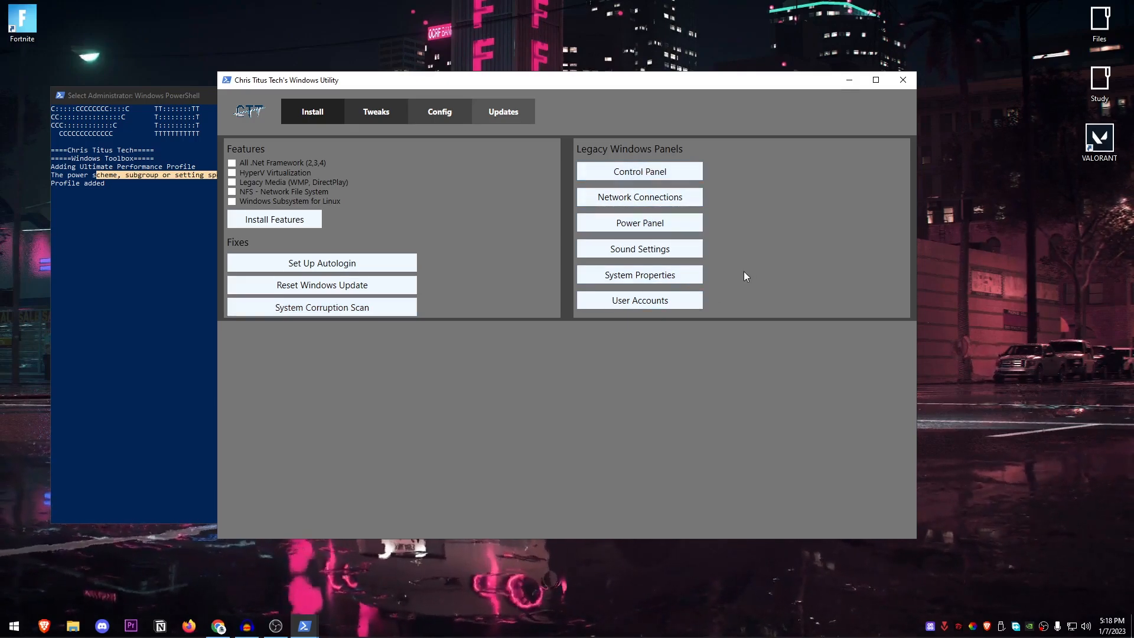
Bring up the Updates section with Default, Security and Disable ALL options
left_click(639, 222)
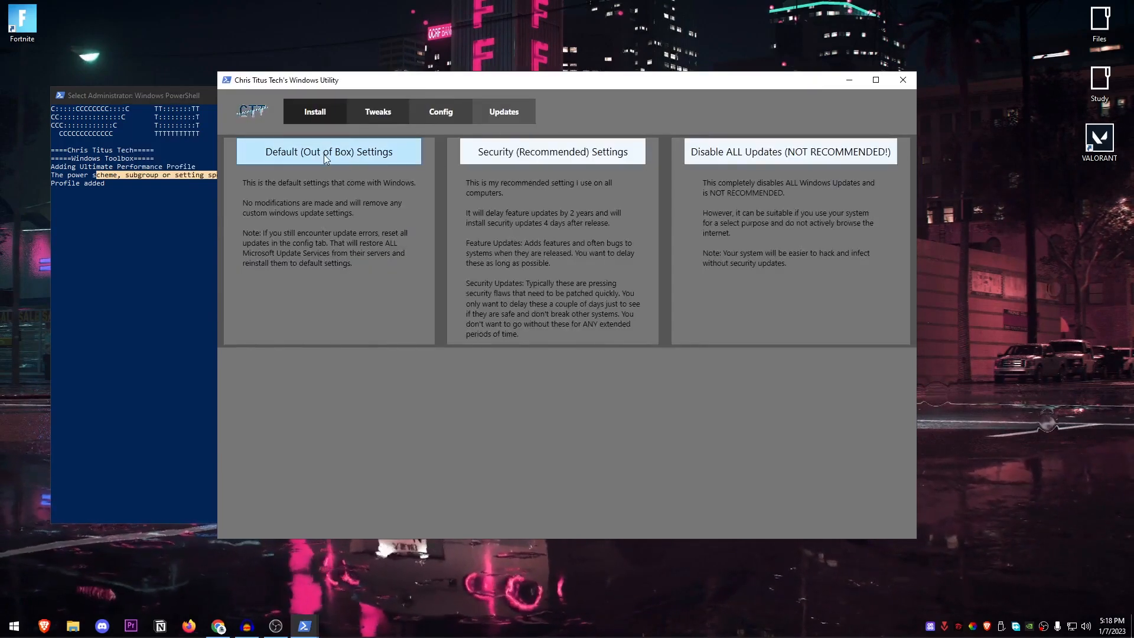
mouse_move(685, 169)
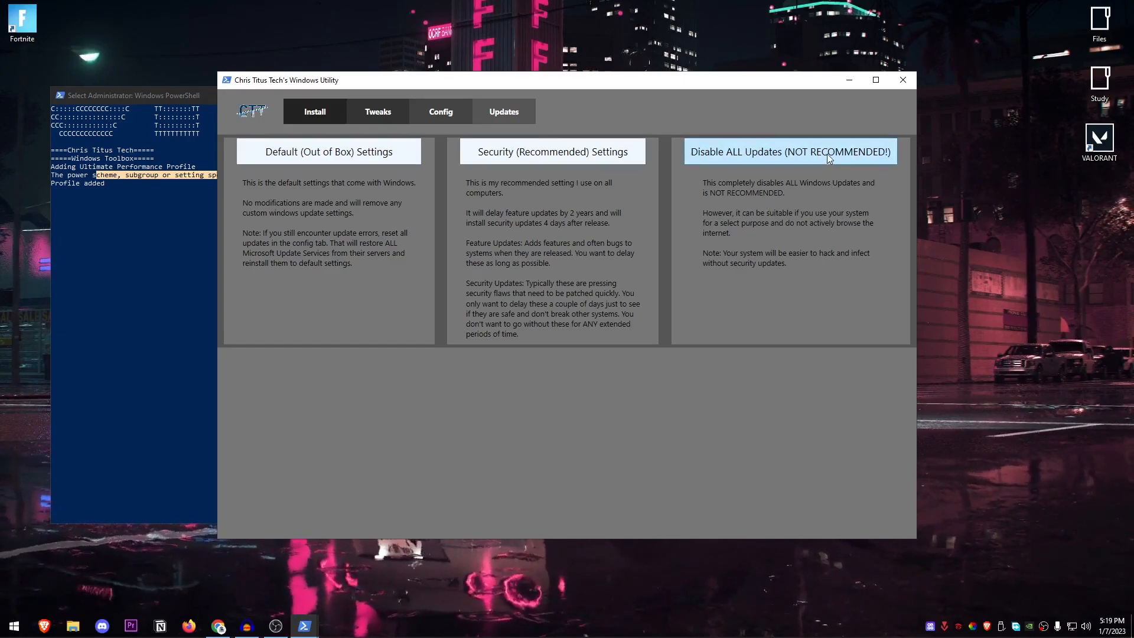
mouse_move(880, 158)
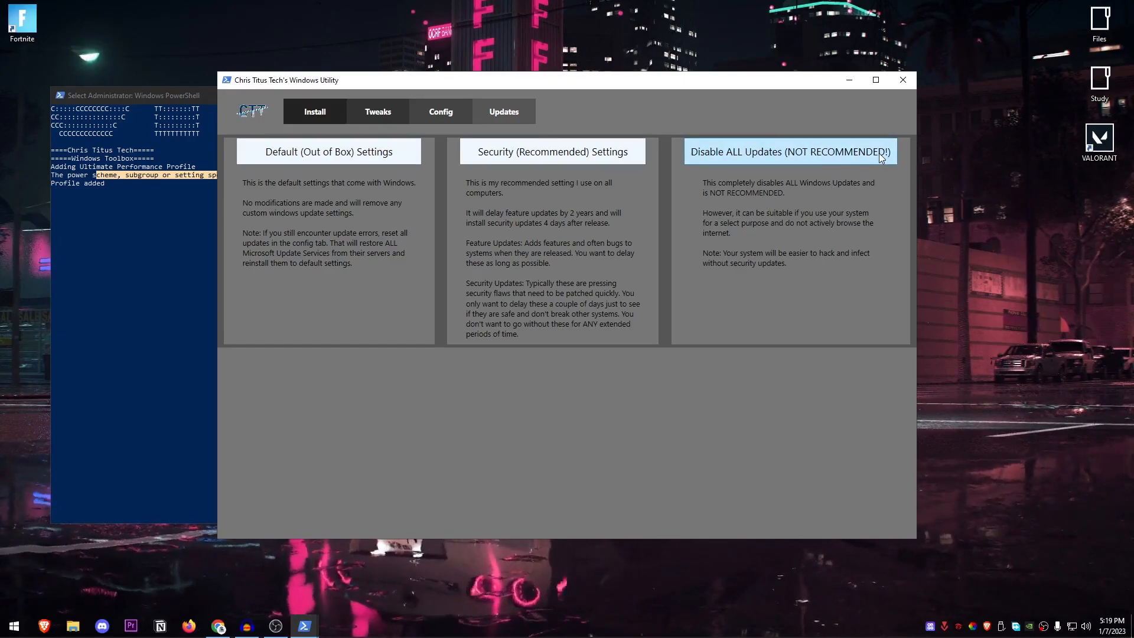
mouse_move(825, 202)
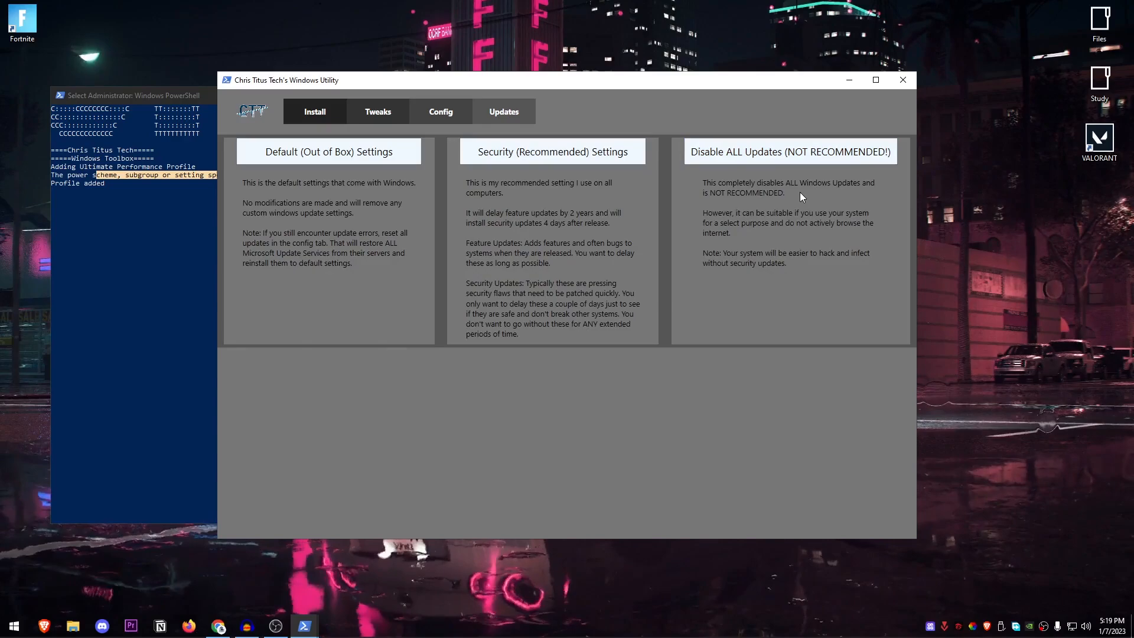
mouse_move(789, 151)
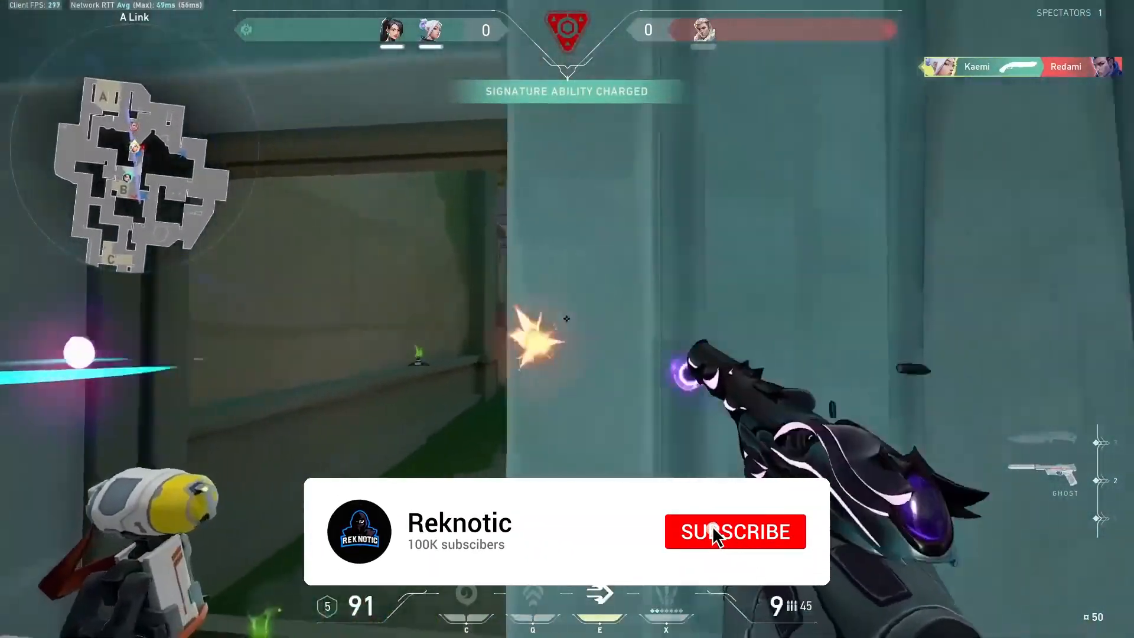
left_click(735, 531)
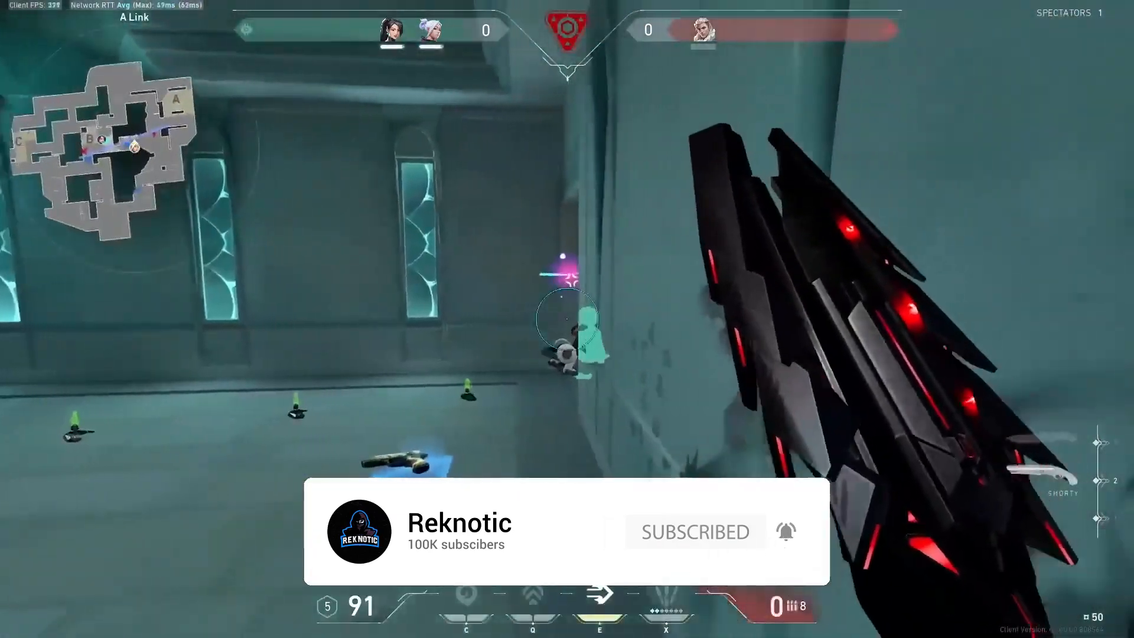